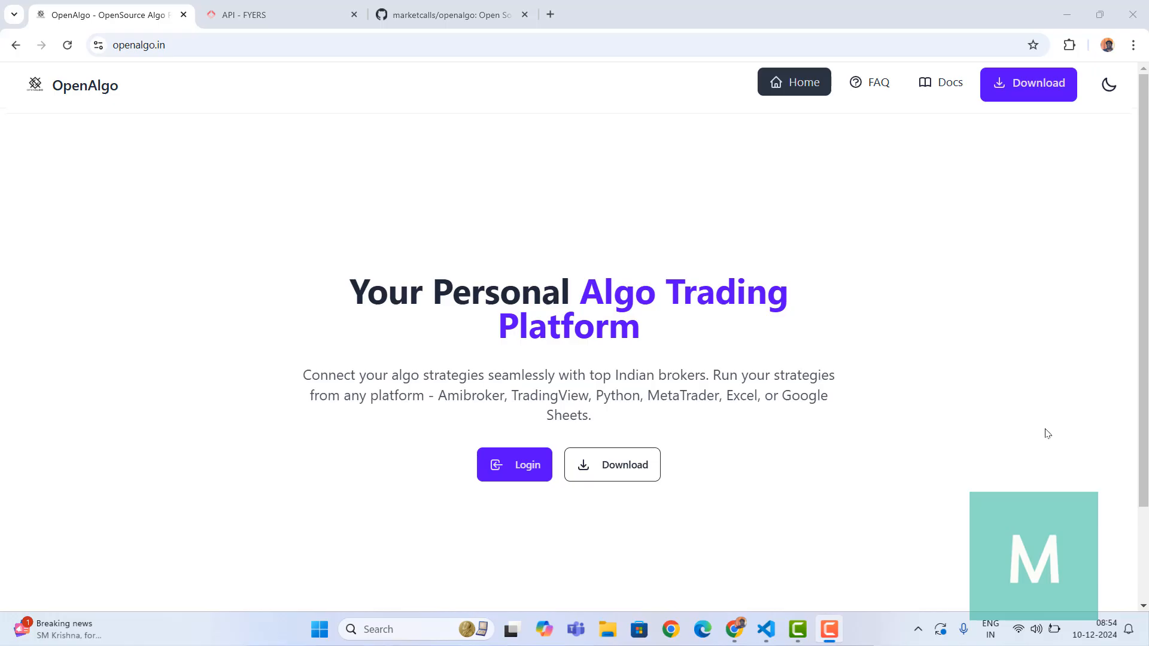
{"action": "mouse_move", "coordinate": [1012, 417]}
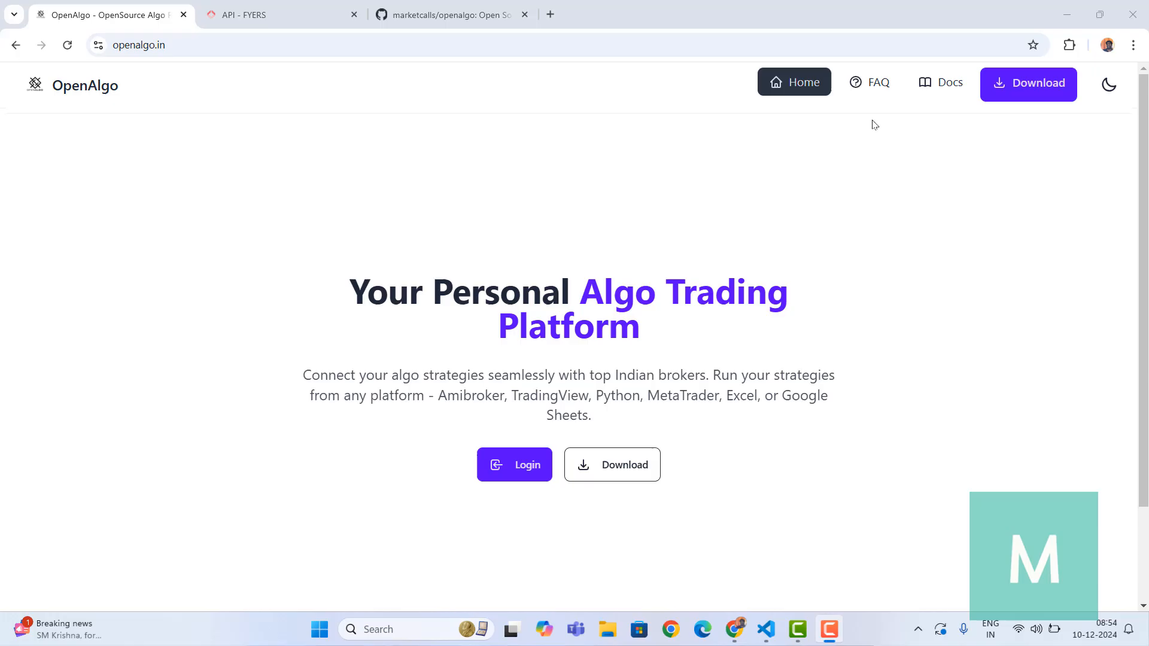
Step: Navigate from openalgo.in Docs to Getting Started > Windows Installation
{"action": "left_click", "coordinate": [941, 82]}
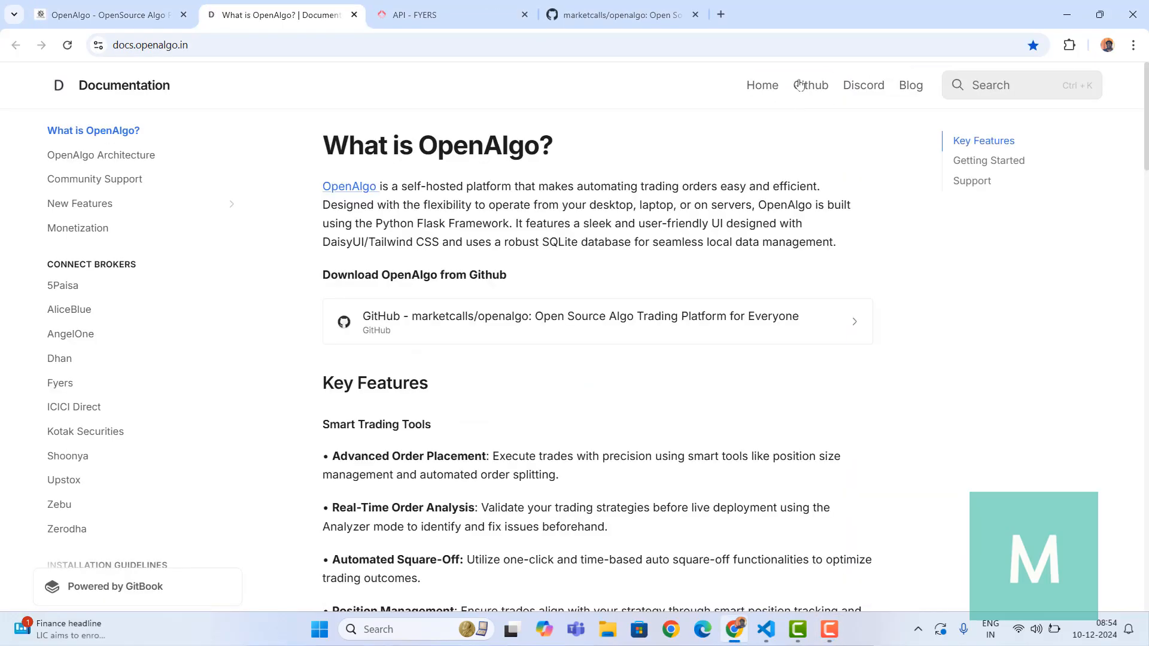
{"action": "left_click", "coordinate": [621, 14]}
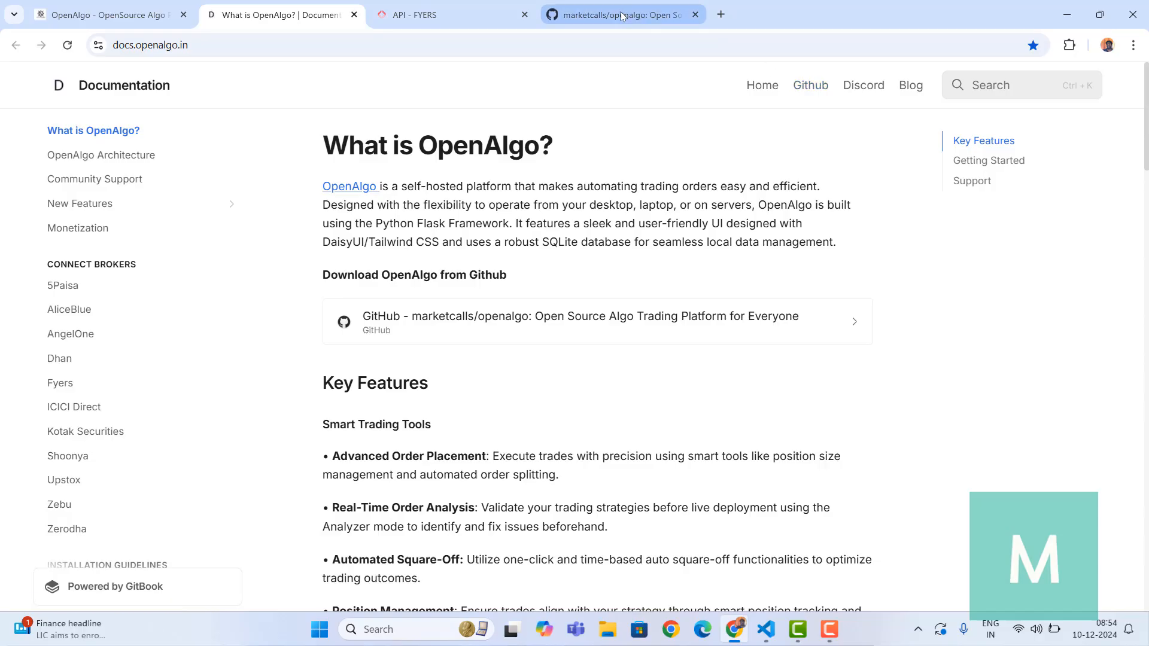
{"action": "left_click", "coordinate": [621, 14]}
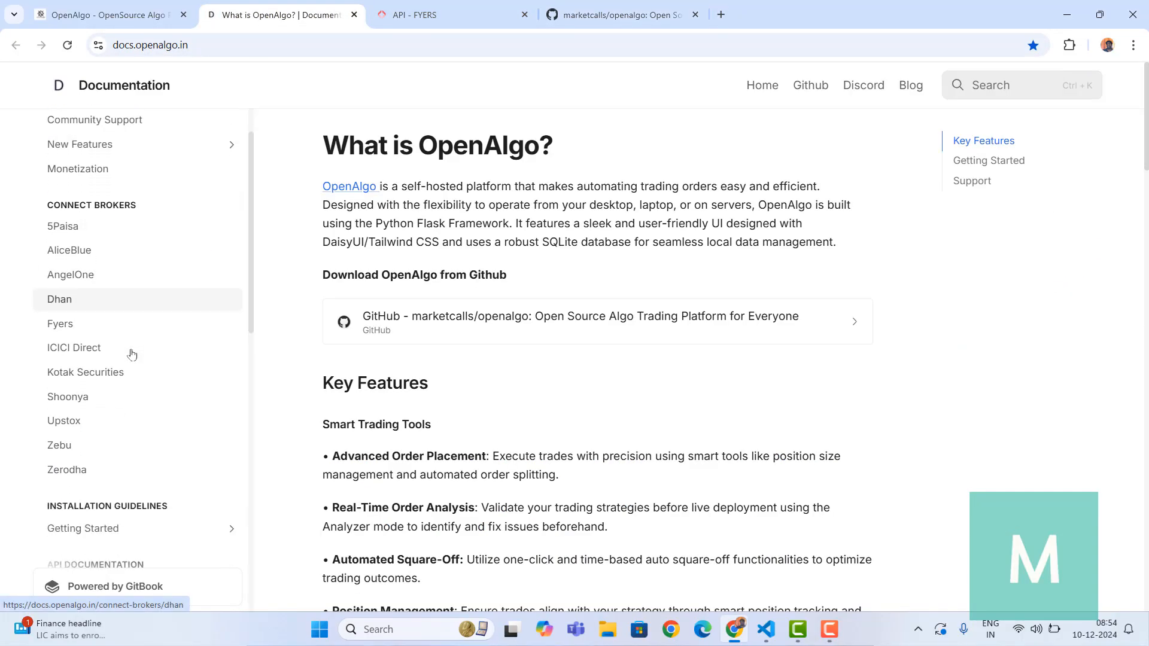
{"action": "scroll", "scroll_direction": "down", "scroll_amount": 3}
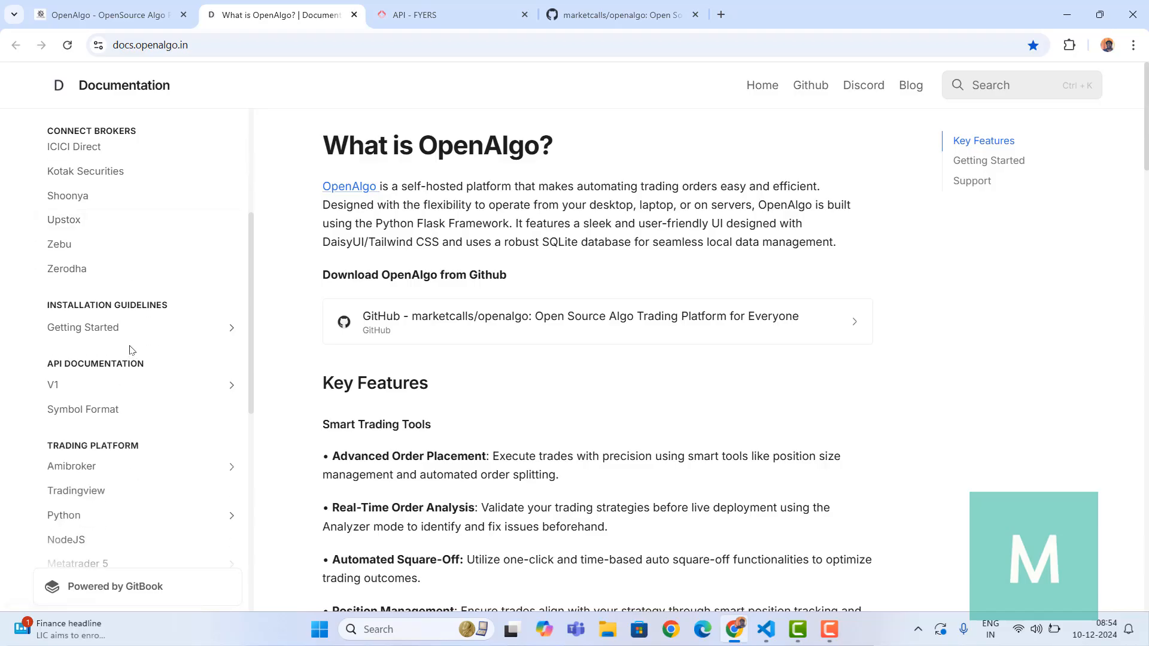
{"action": "left_click", "coordinate": [83, 327]}
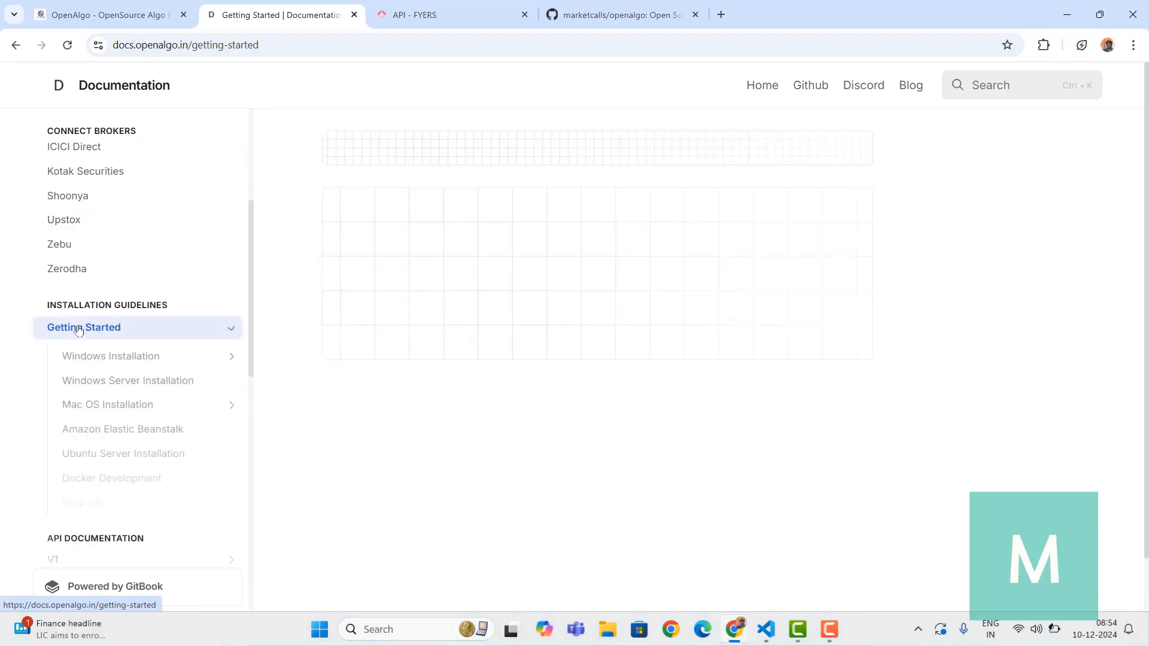
{"action": "left_click", "coordinate": [110, 357]}
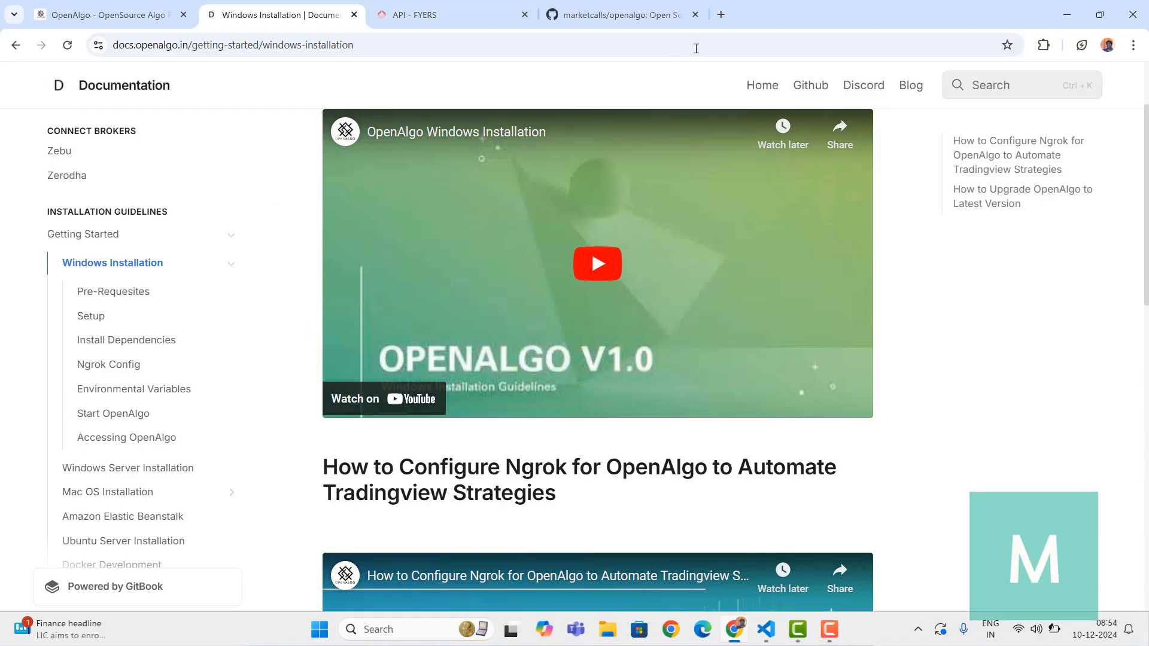
Step: Make a new Documents folder named openalgo-fyers and open it as the VS Code workspace
{"action": "left_click", "coordinate": [765, 630]}
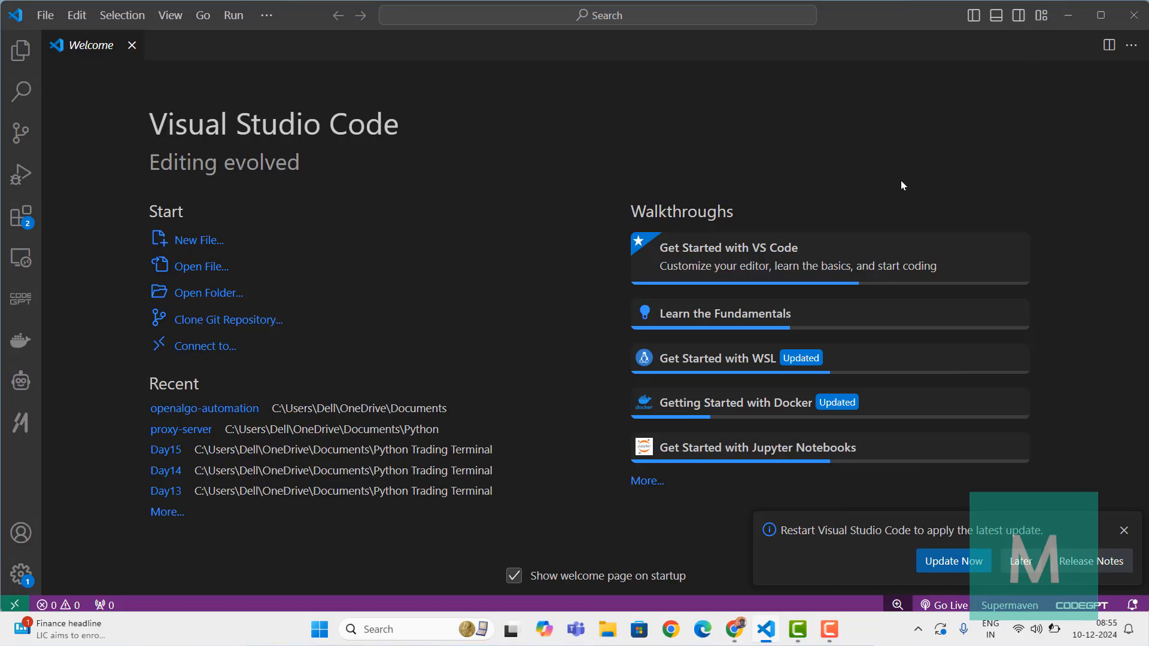
{"action": "mouse_move", "coordinate": [532, 269]}
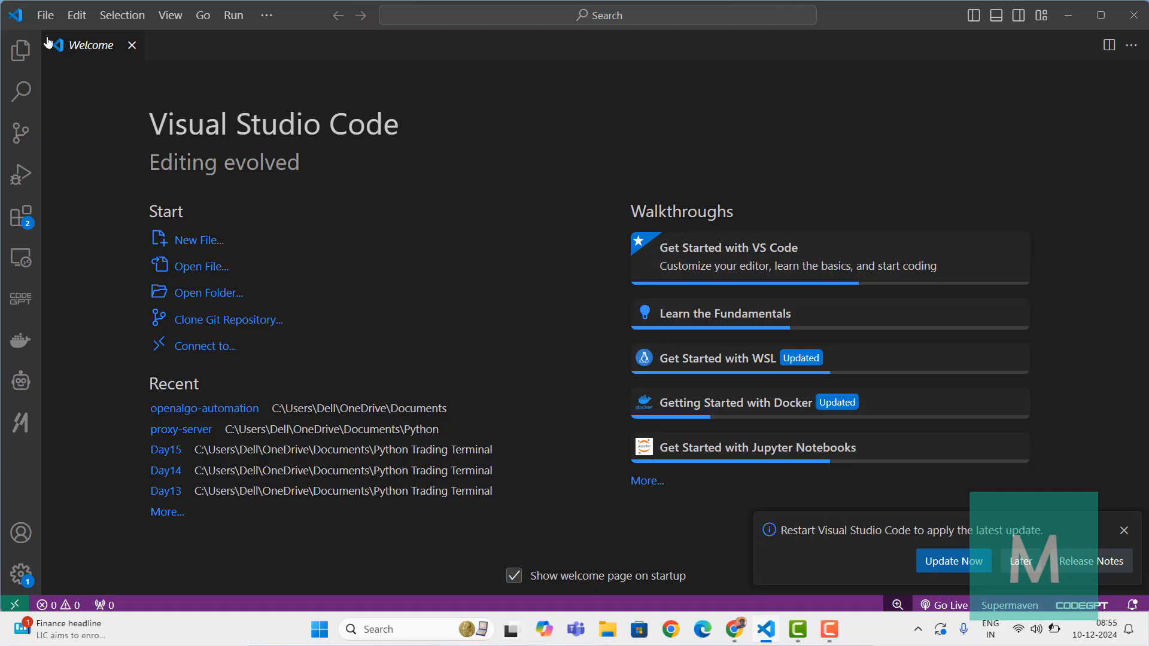
{"action": "left_click", "coordinate": [45, 14]}
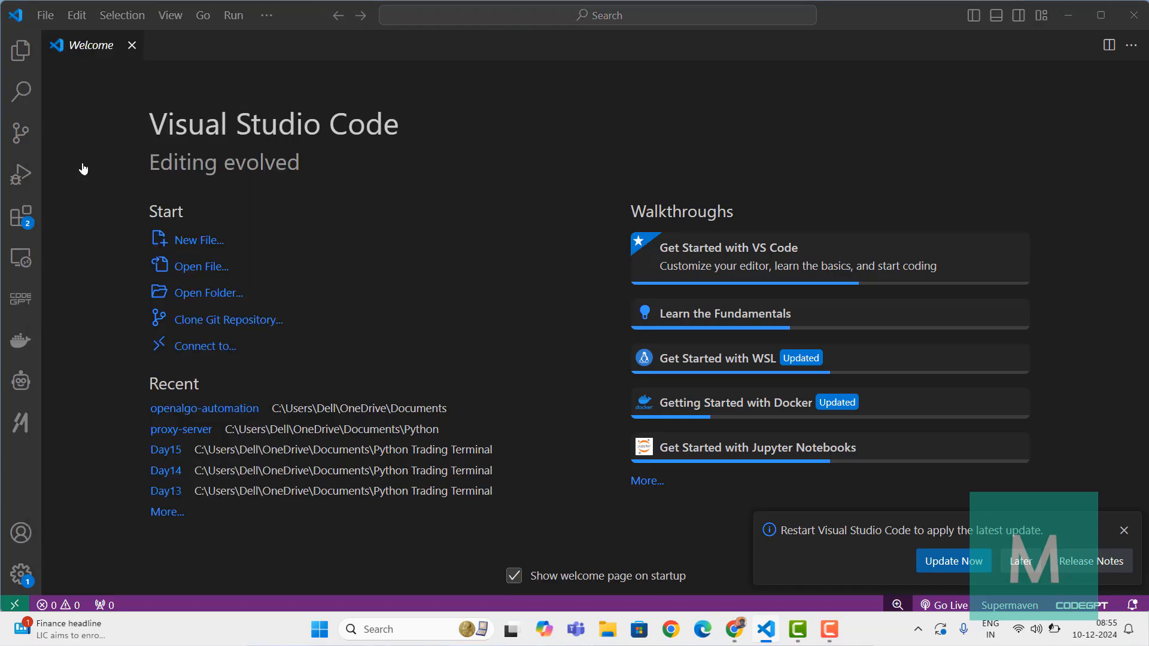
{"action": "left_click", "coordinate": [208, 293]}
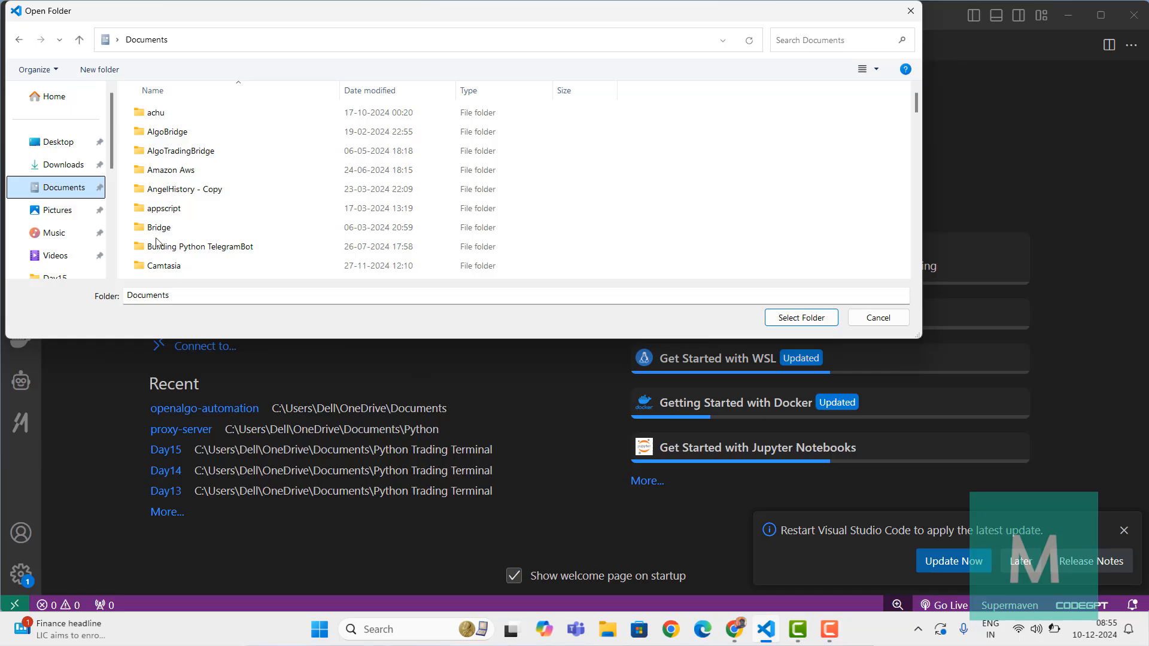
{"action": "right_click", "coordinate": [294, 237]}
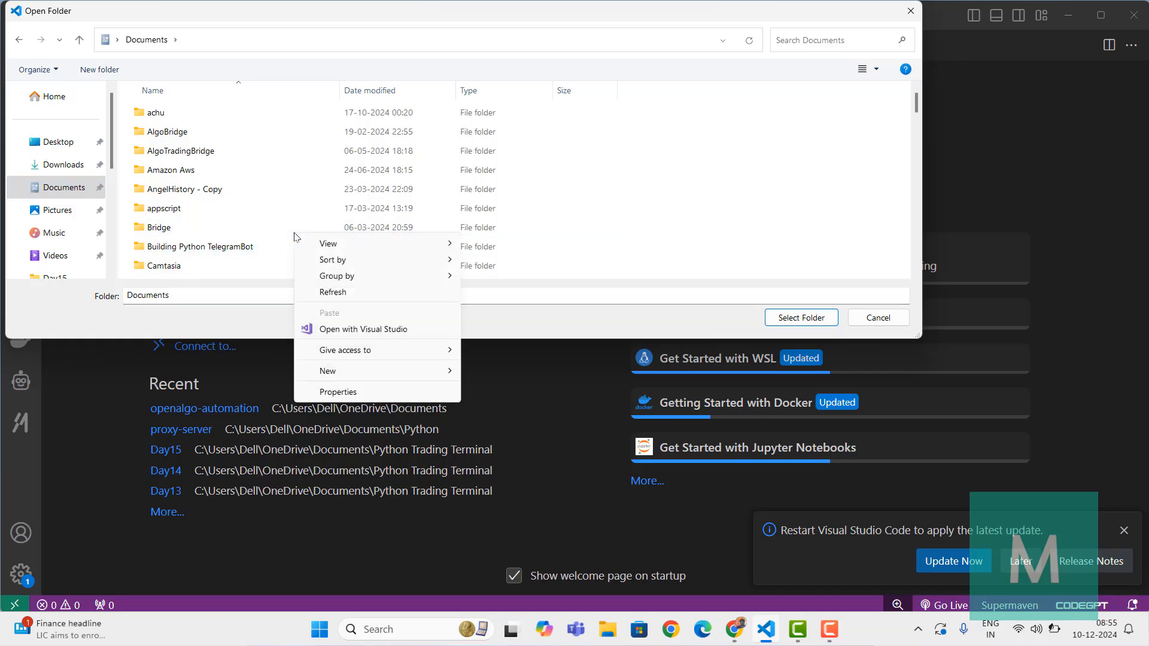
{"action": "mouse_move", "coordinate": [353, 372]}
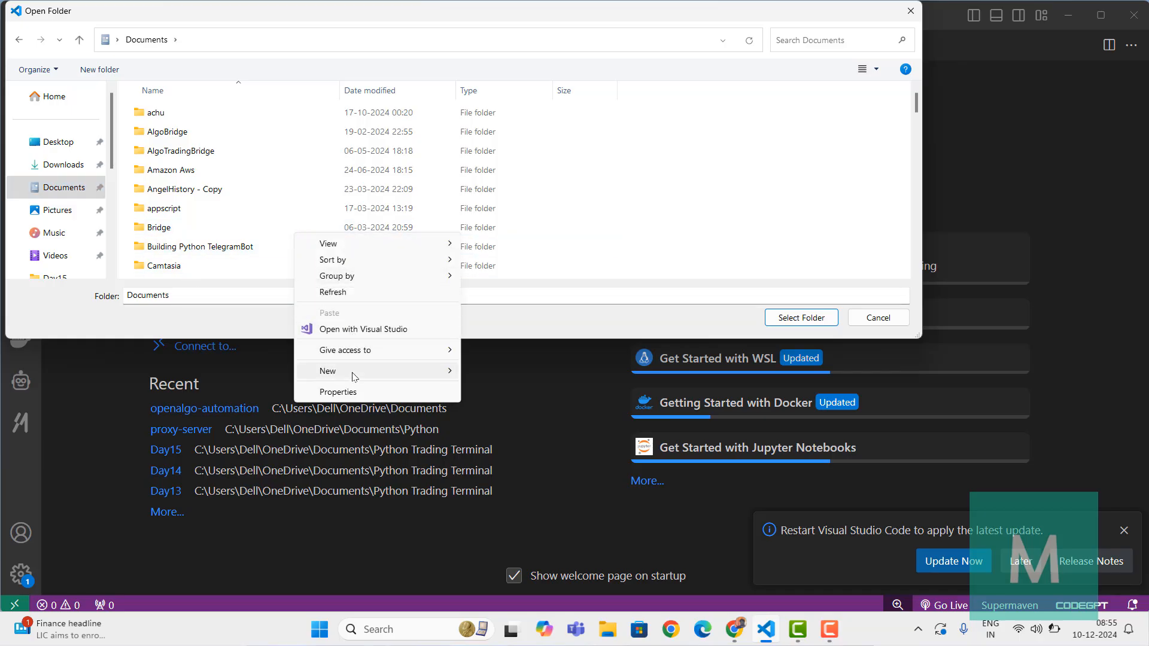
{"action": "mouse_move", "coordinate": [327, 371]}
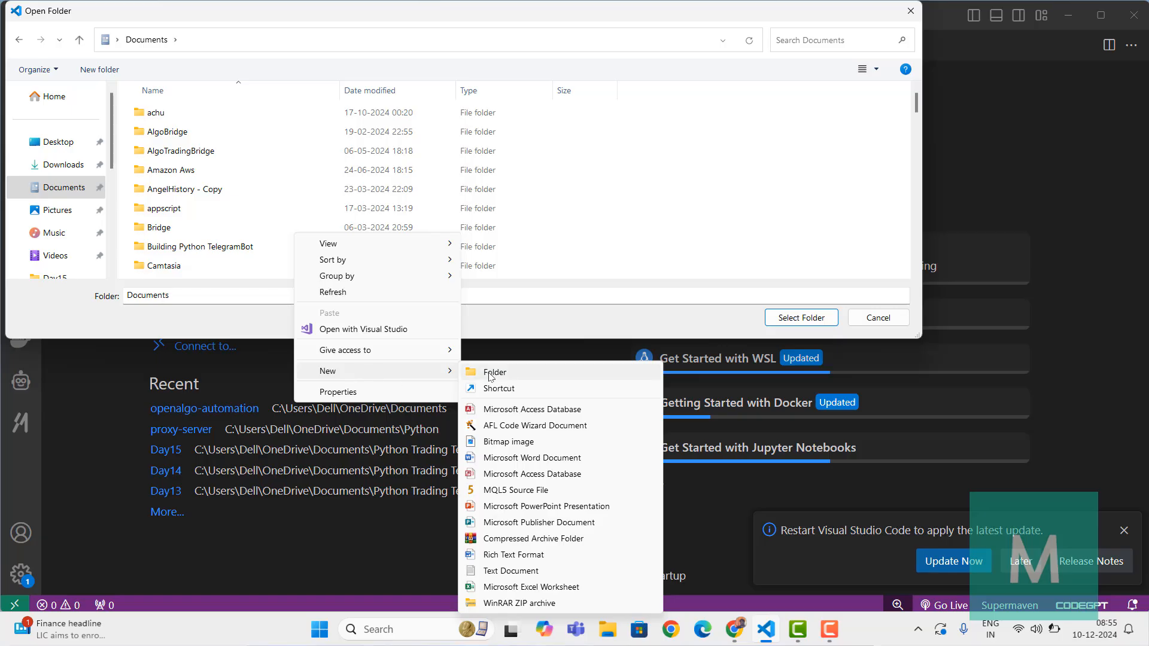
{"action": "left_click", "coordinate": [495, 372]}
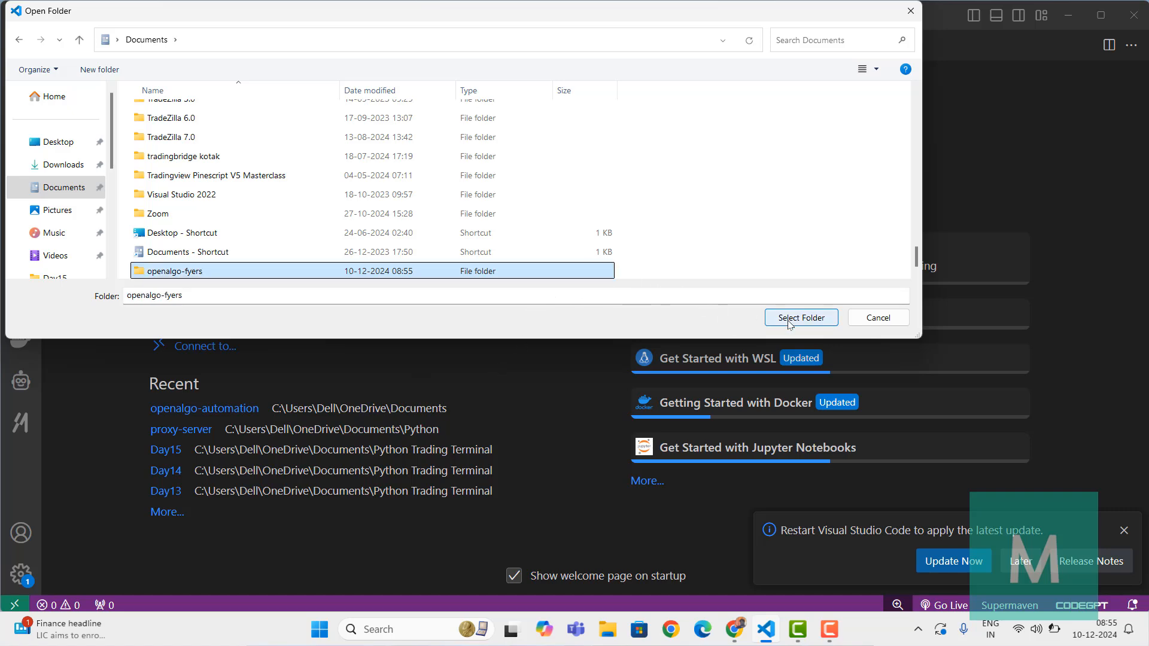
{"action": "left_click", "coordinate": [800, 317]}
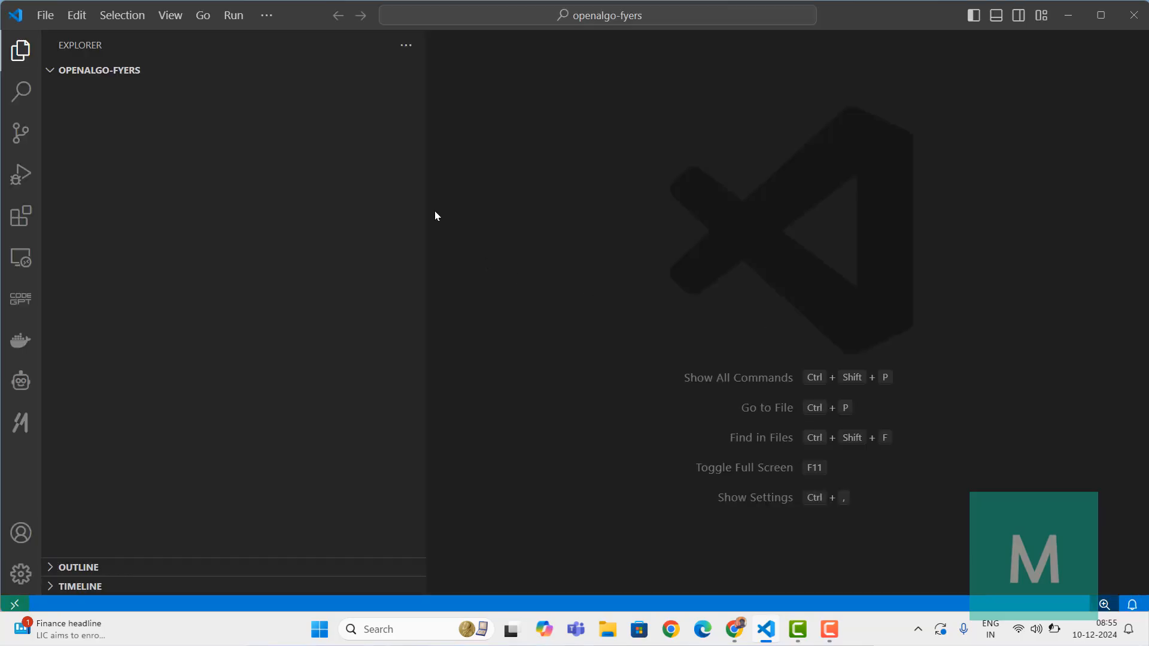
{"action": "left_click", "coordinate": [267, 15]}
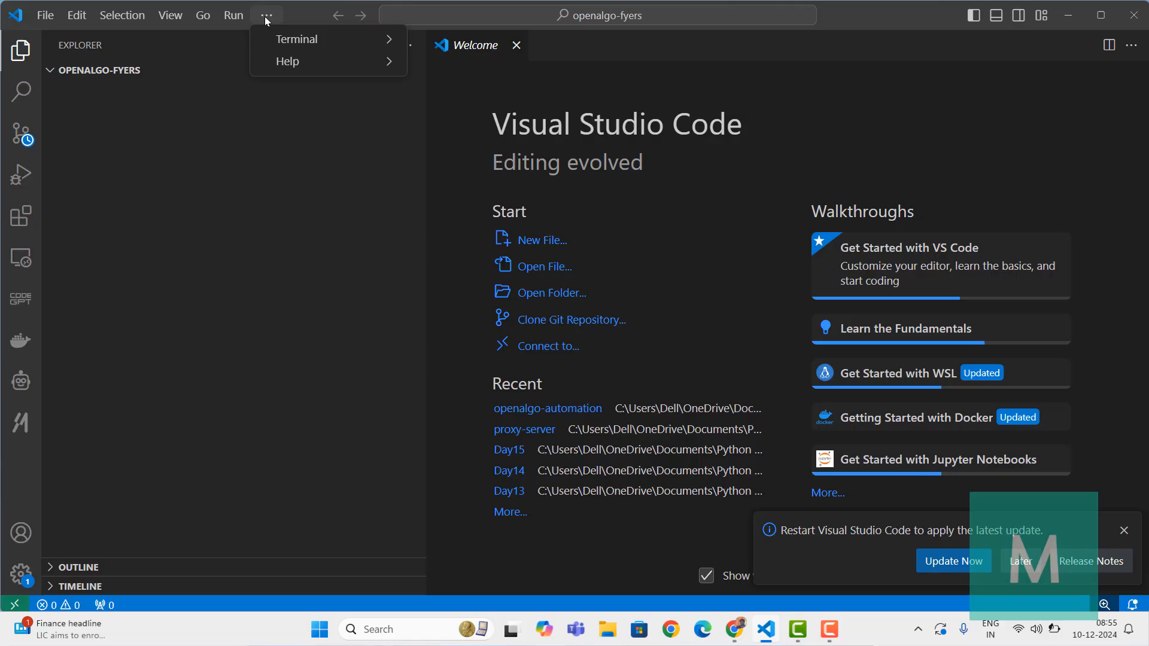
{"action": "left_click", "coordinate": [297, 39]}
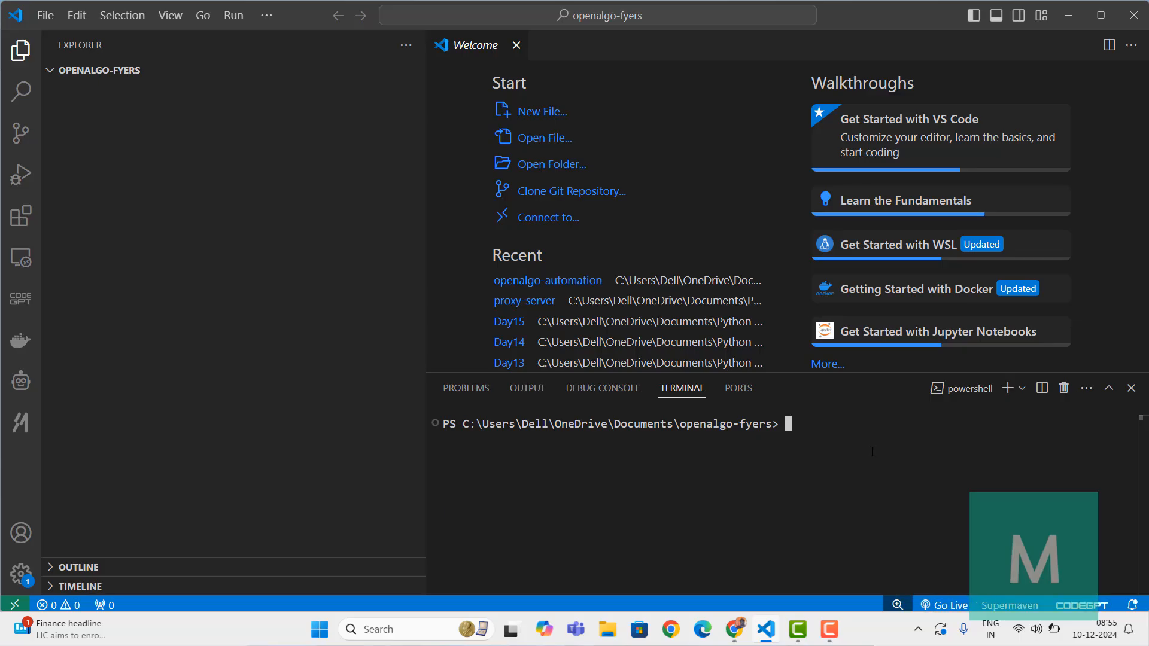
{"action": "type", "text": "git"}
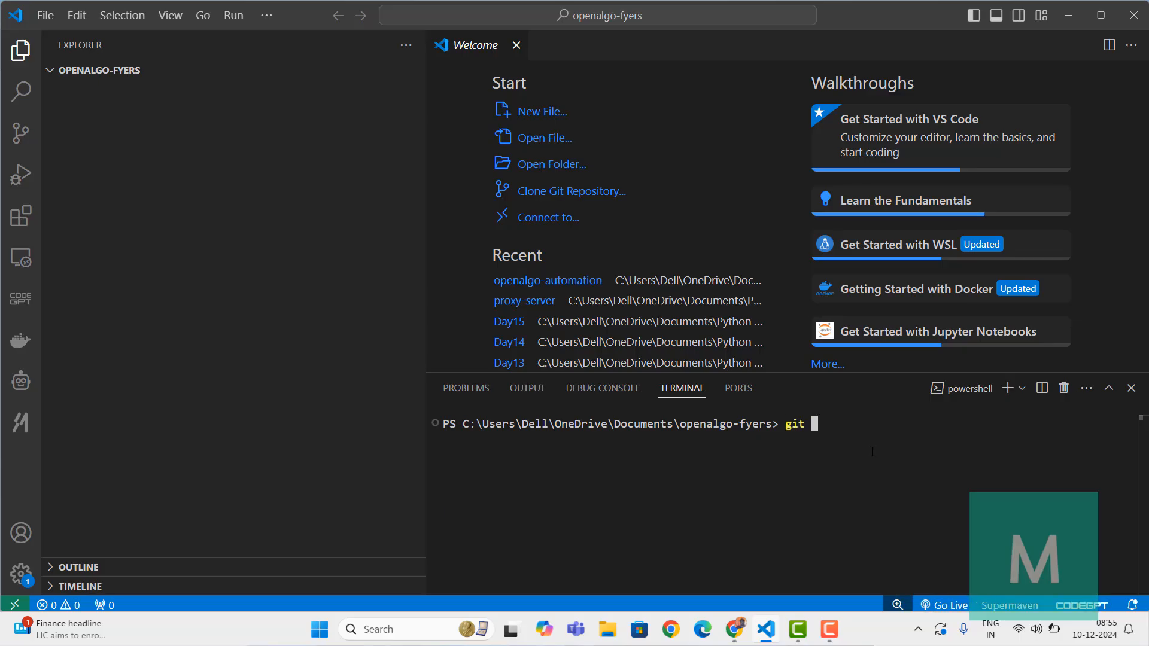
{"action": "type", "text": "clone"}
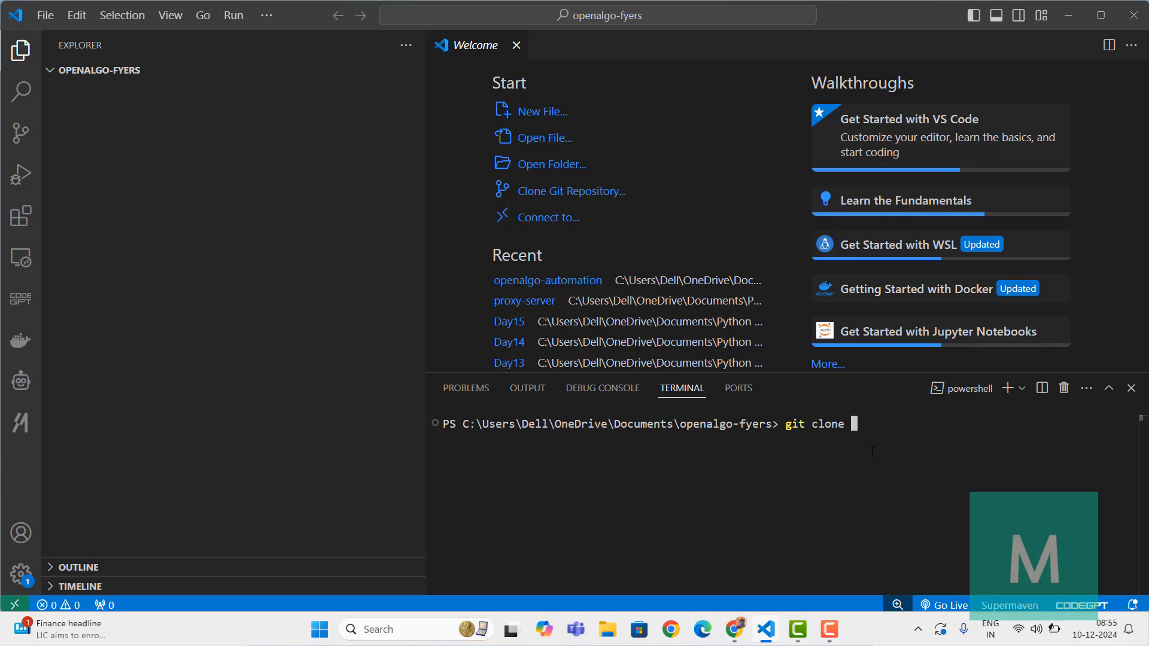
{"action": "type", "text": "https://github.com/marketcalls/openalgo"}
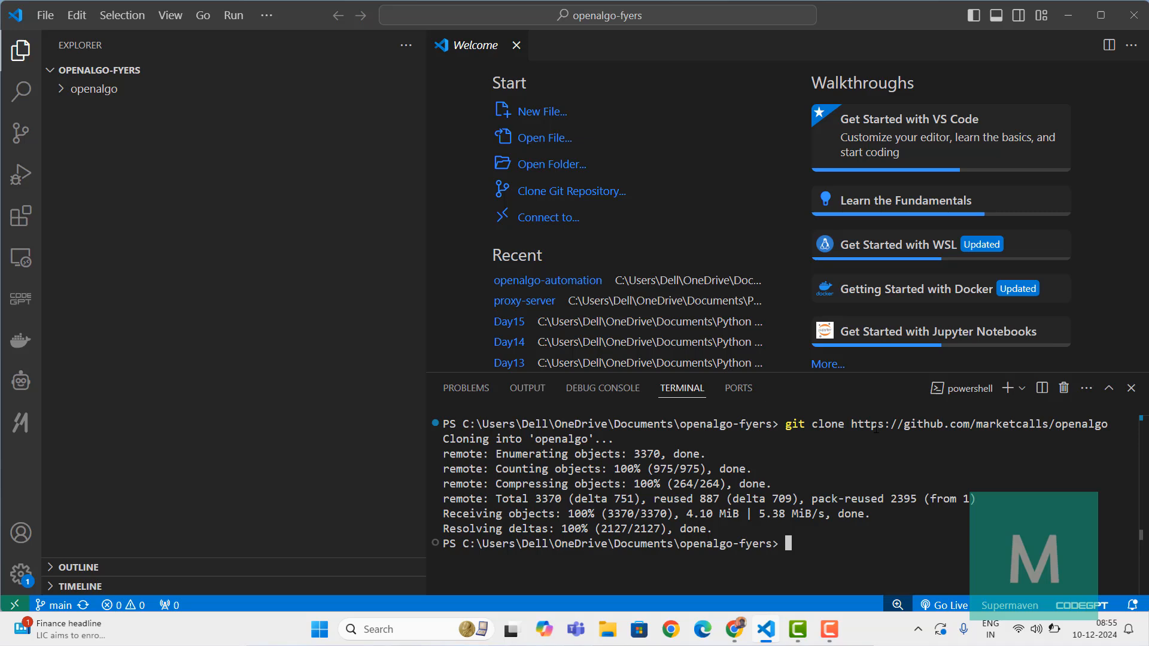
{"action": "mouse_move", "coordinate": [737, 191]}
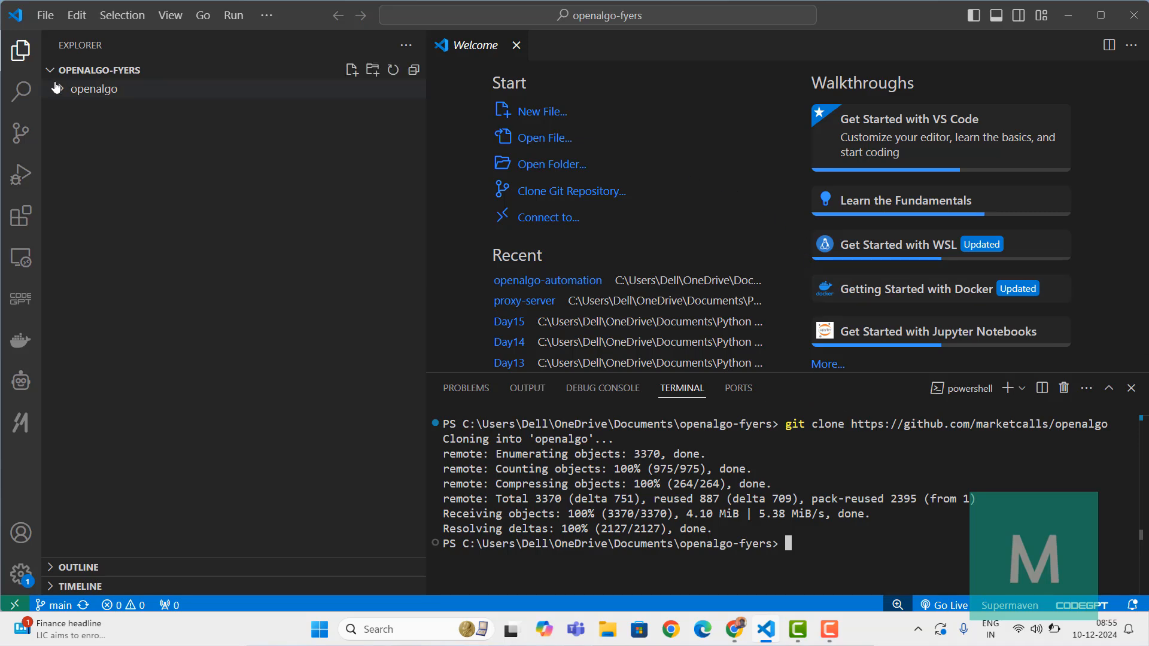
Step: Duplicate .sample.env in the openalgo folder and rename the copy to .env
{"action": "left_click", "coordinate": [94, 88]}
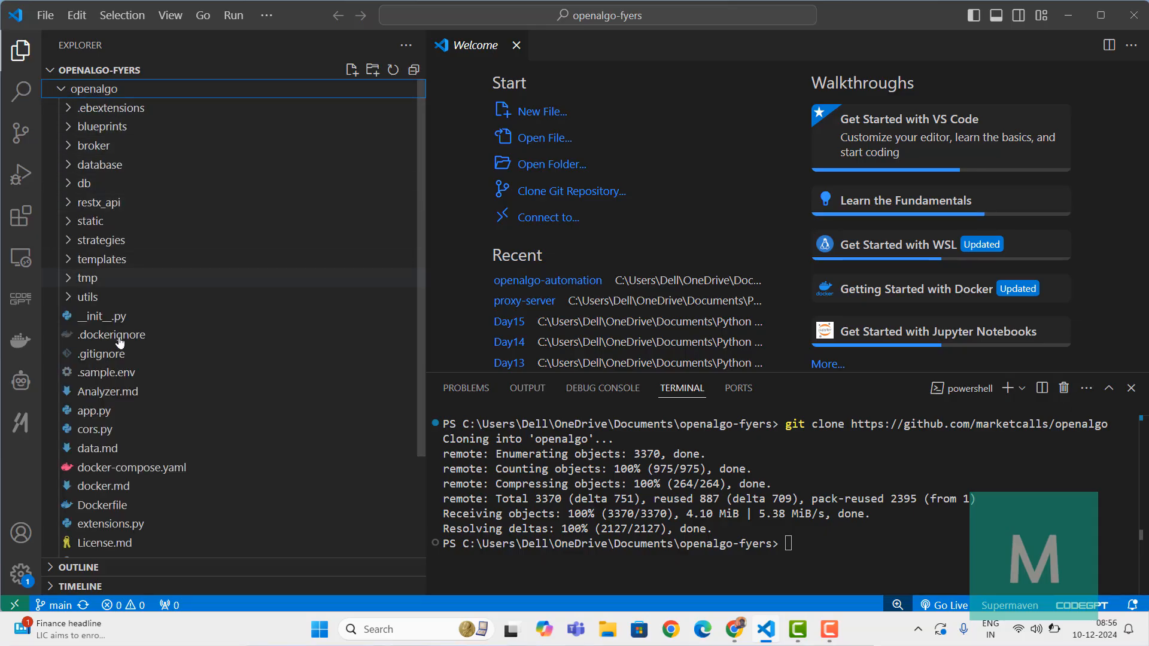
{"action": "mouse_move", "coordinate": [107, 373]}
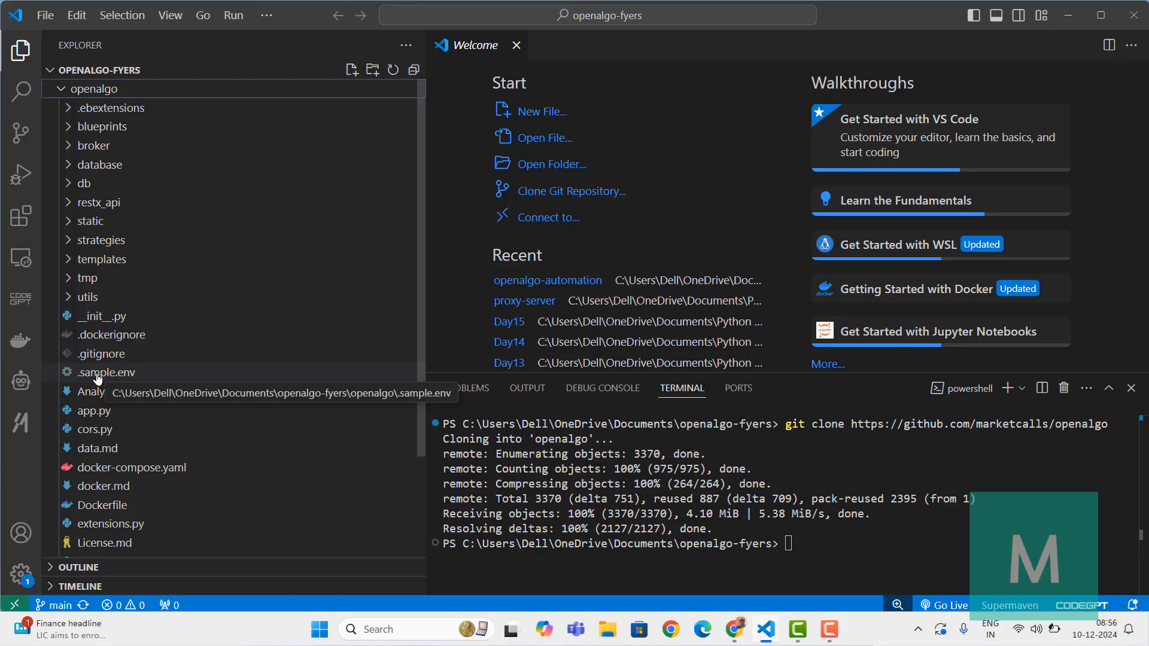
{"action": "right_click", "coordinate": [108, 372]}
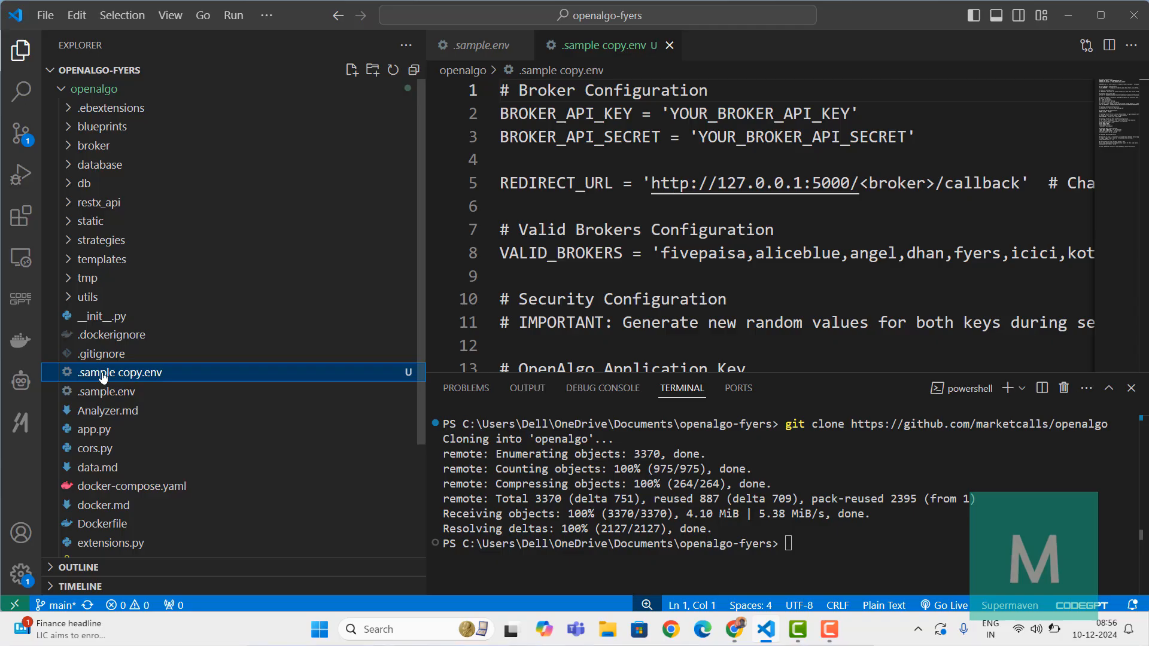
{"action": "right_click", "coordinate": [120, 372]}
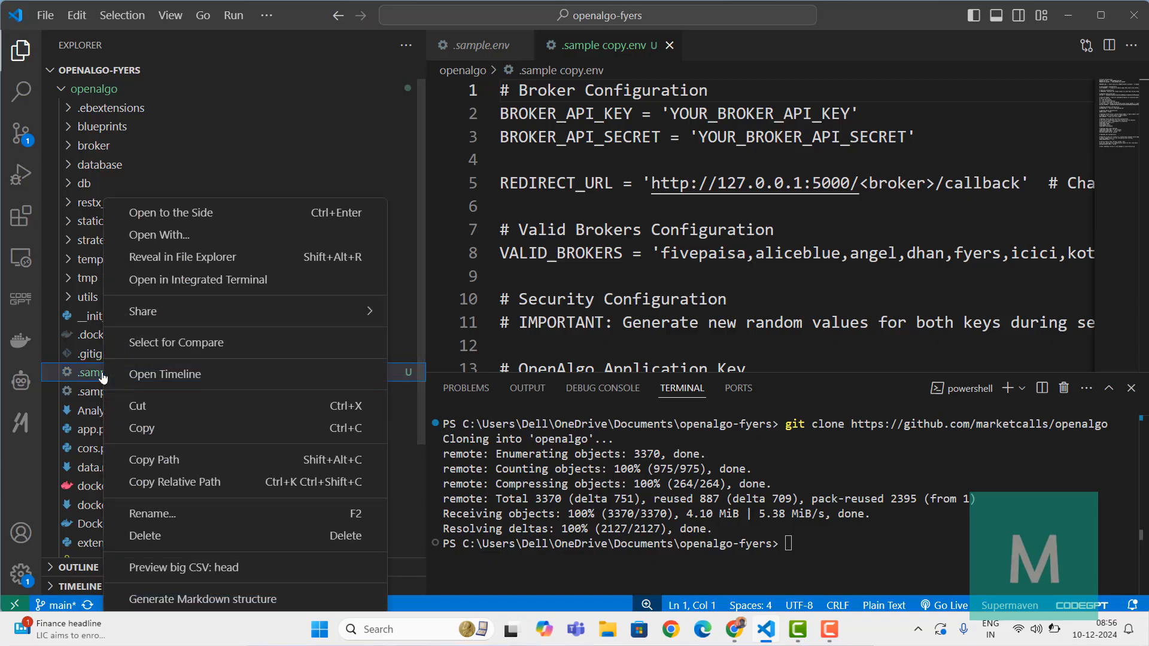
{"action": "left_click", "coordinate": [152, 513]}
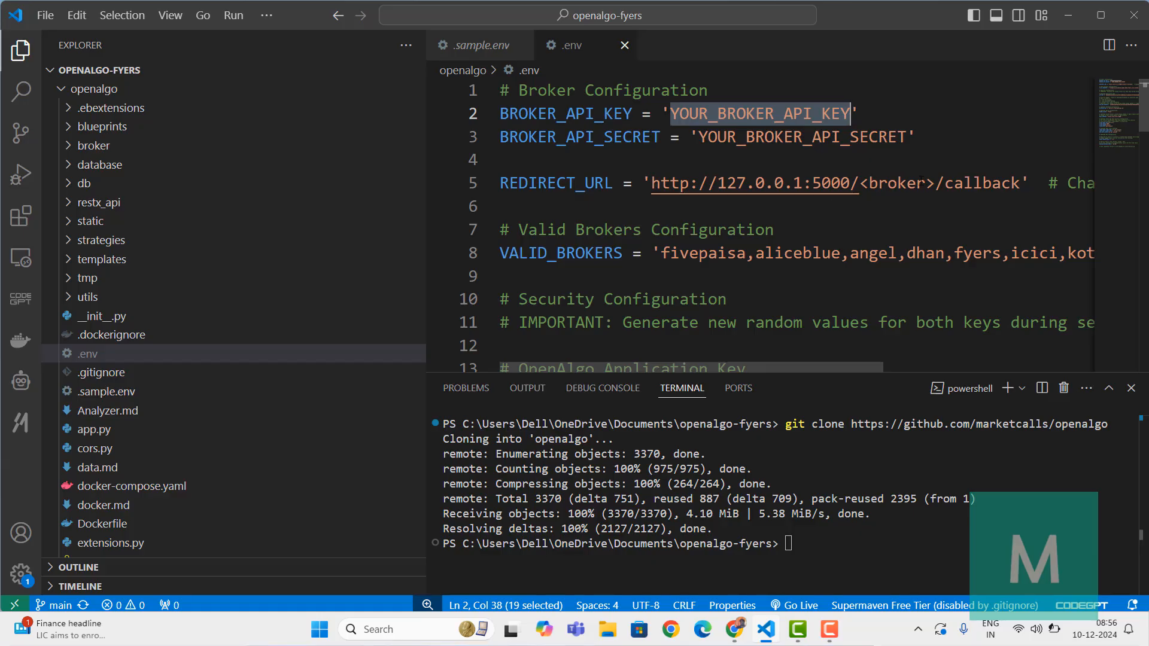
Step: Replace the REDIRECT_URL broker placeholder with fyers and select the BROKER_API_KEY placeholder
{"action": "double_click", "coordinate": [896, 183]}
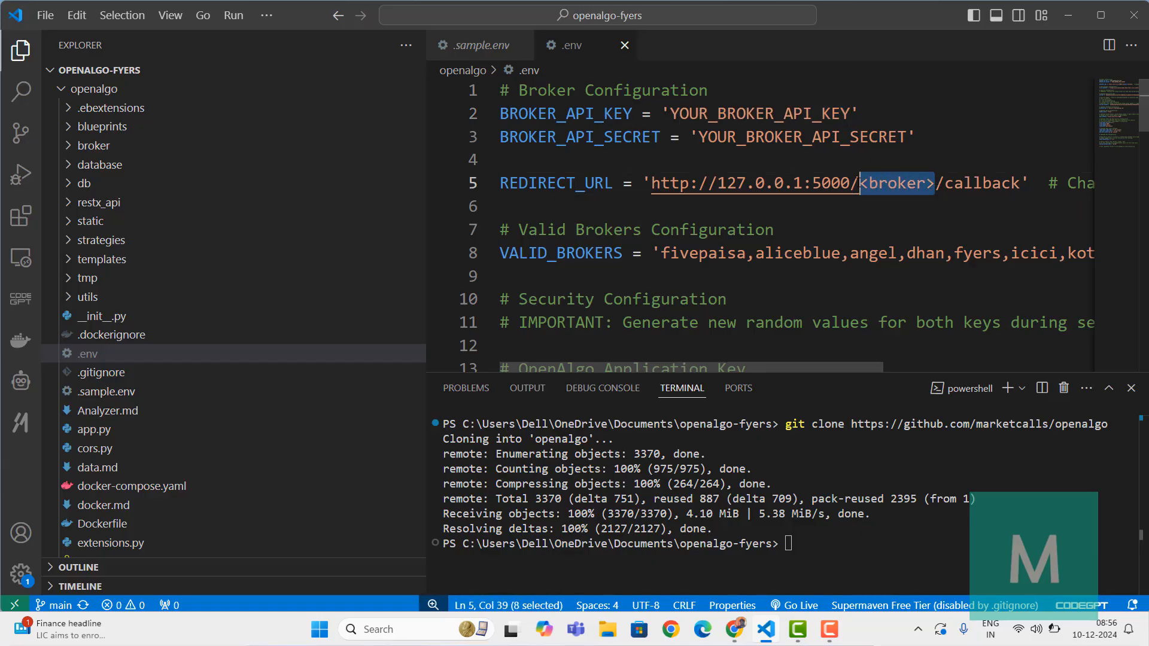
{"action": "type", "text": "fyers"}
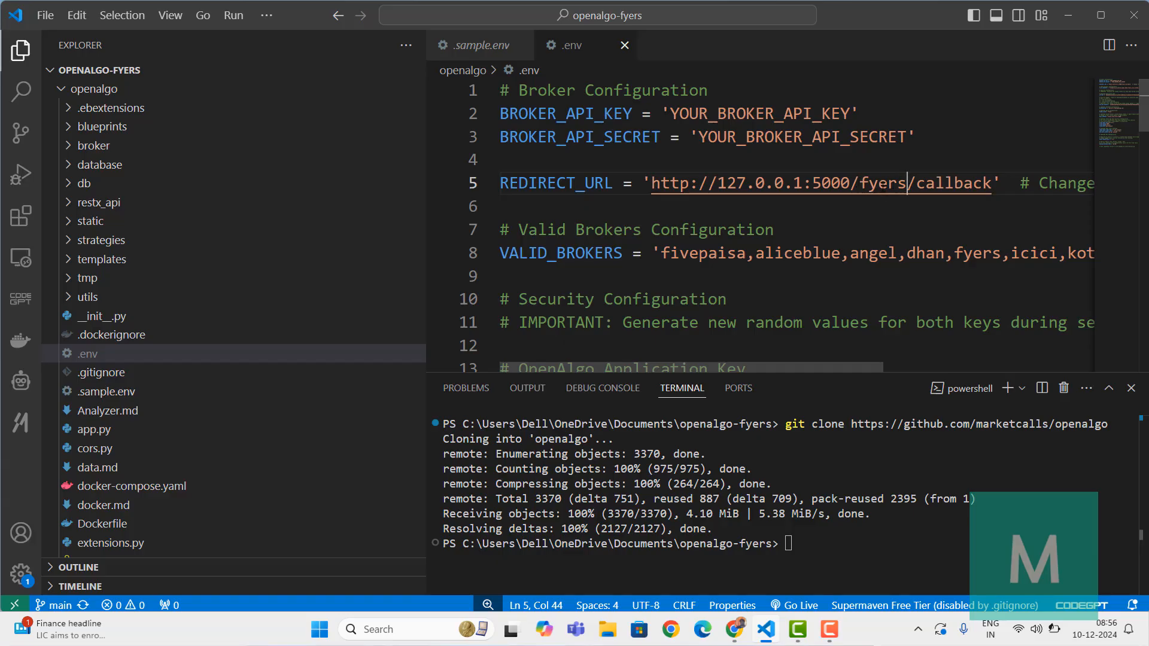
{"action": "double_click", "coordinate": [882, 182]}
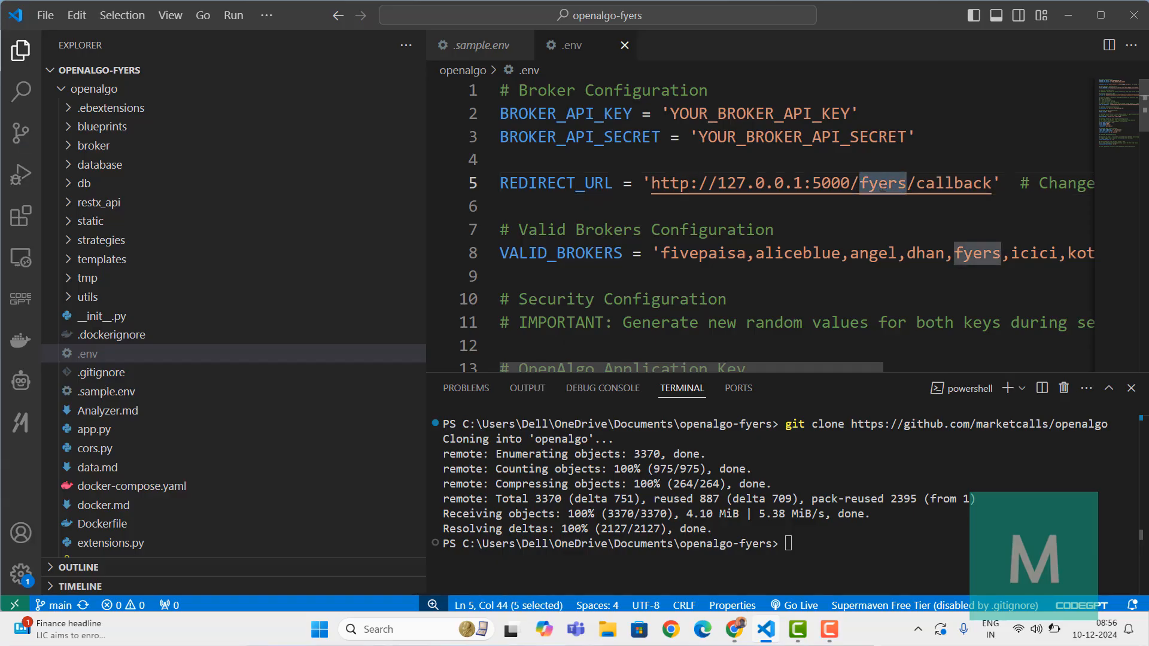
{"action": "left_click", "coordinate": [726, 114]}
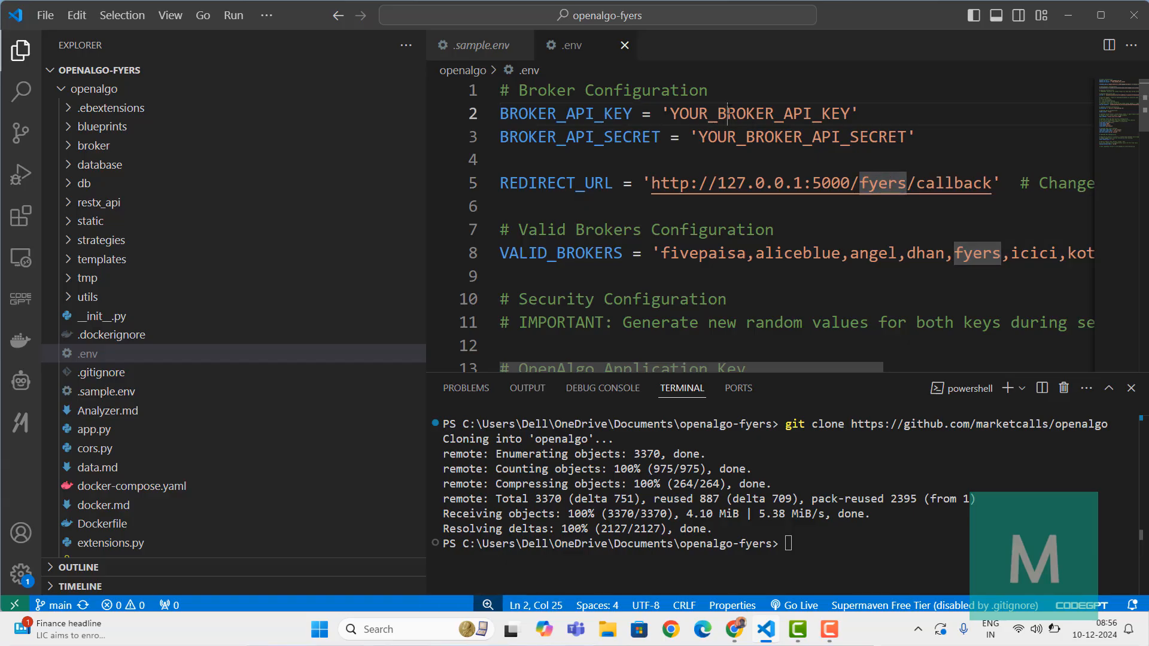
{"action": "double_click", "coordinate": [758, 114]}
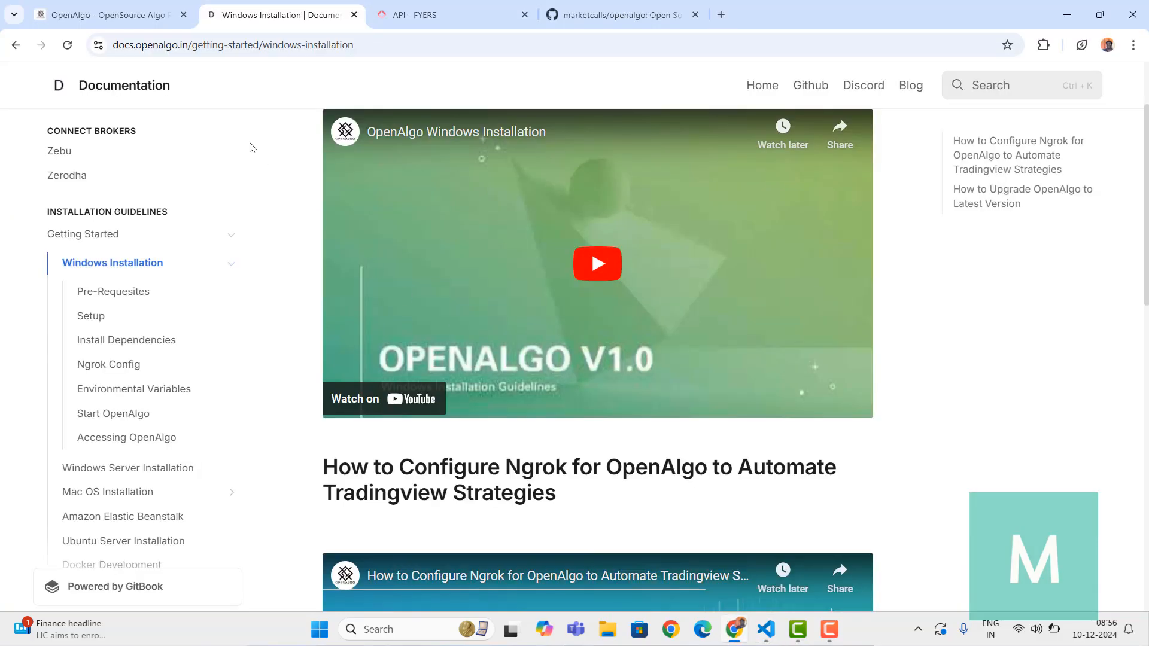
Step: Switch to the 'API - FYERS' browser tab showing the API Apps dashboard
{"action": "left_click", "coordinate": [453, 14]}
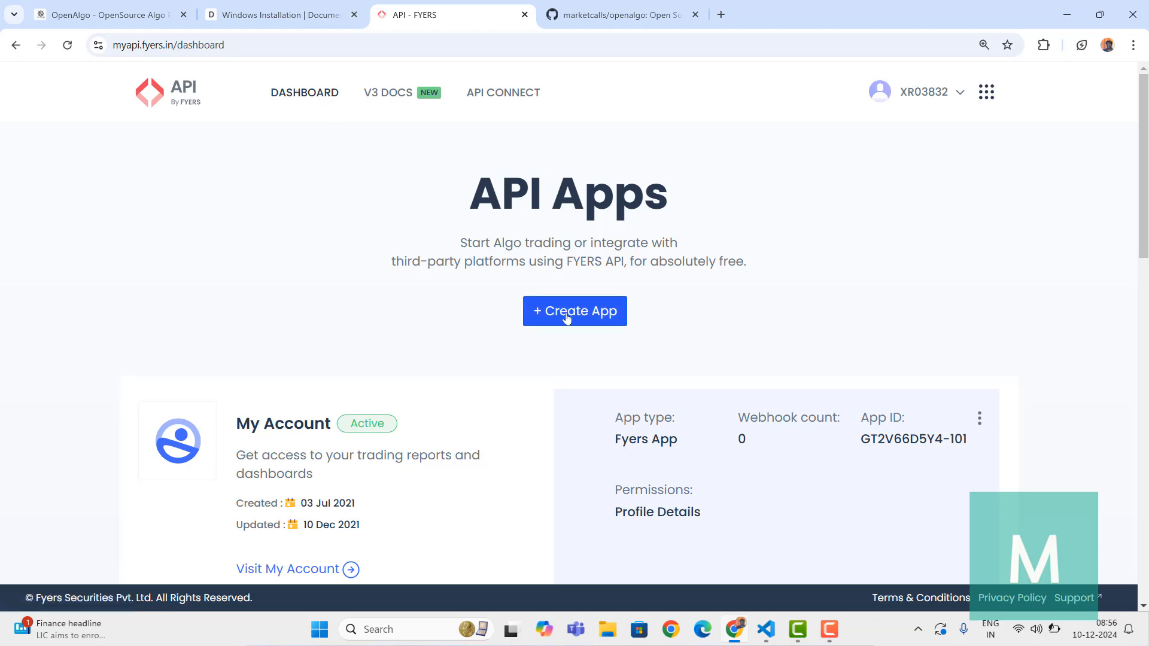
{"action": "left_click", "coordinate": [575, 311]}
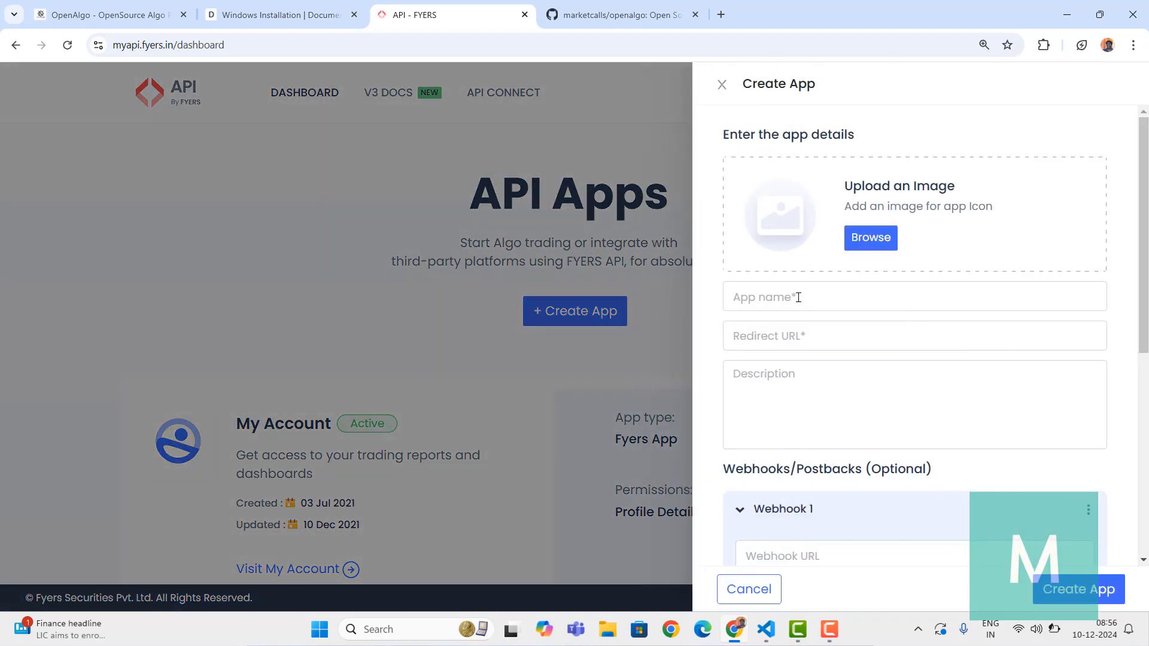
{"action": "type", "text": "openalgo"}
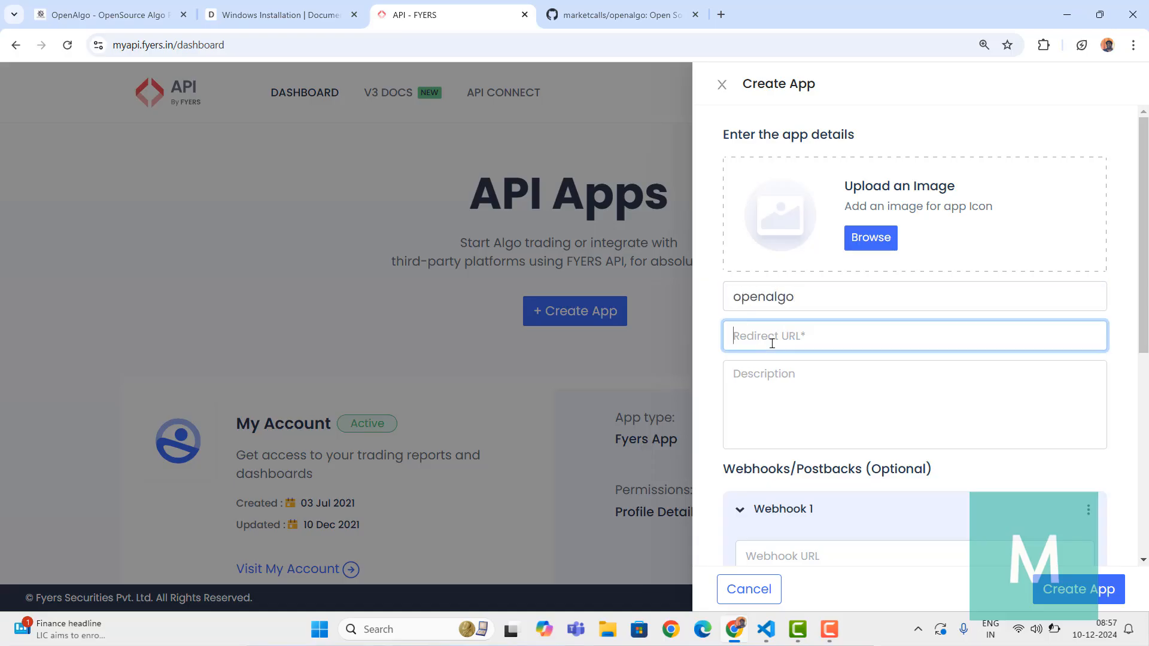
{"action": "type", "text": "http://127.0.0.1:5000/fyers/callback"}
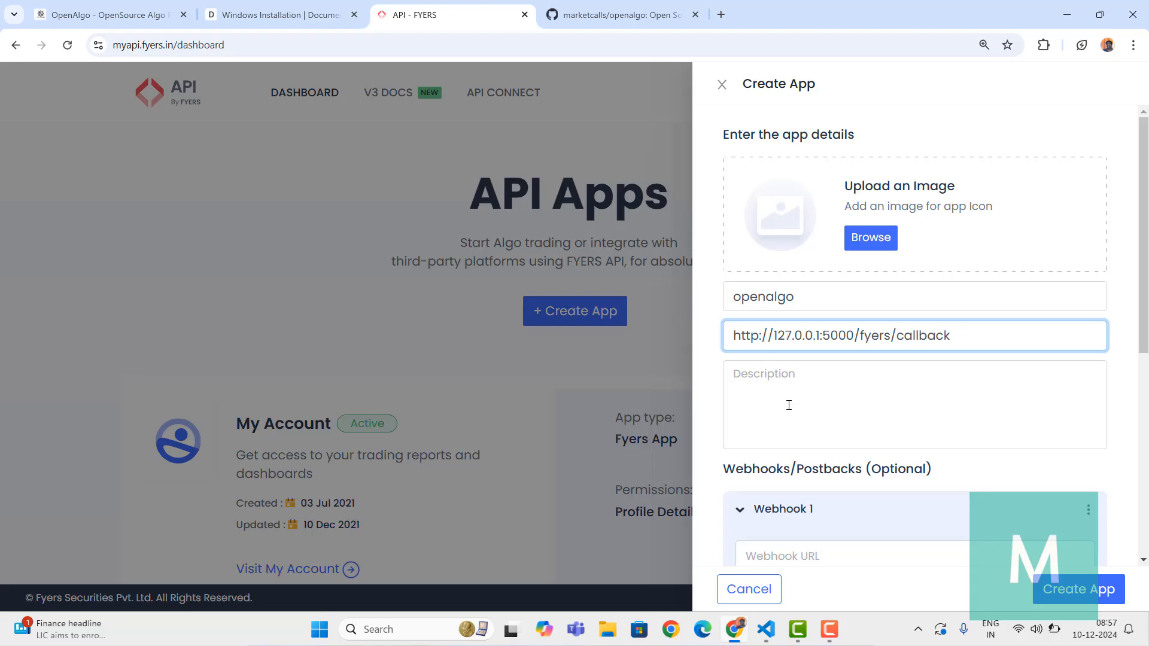
{"action": "type", "text": "OpenAlgo"}
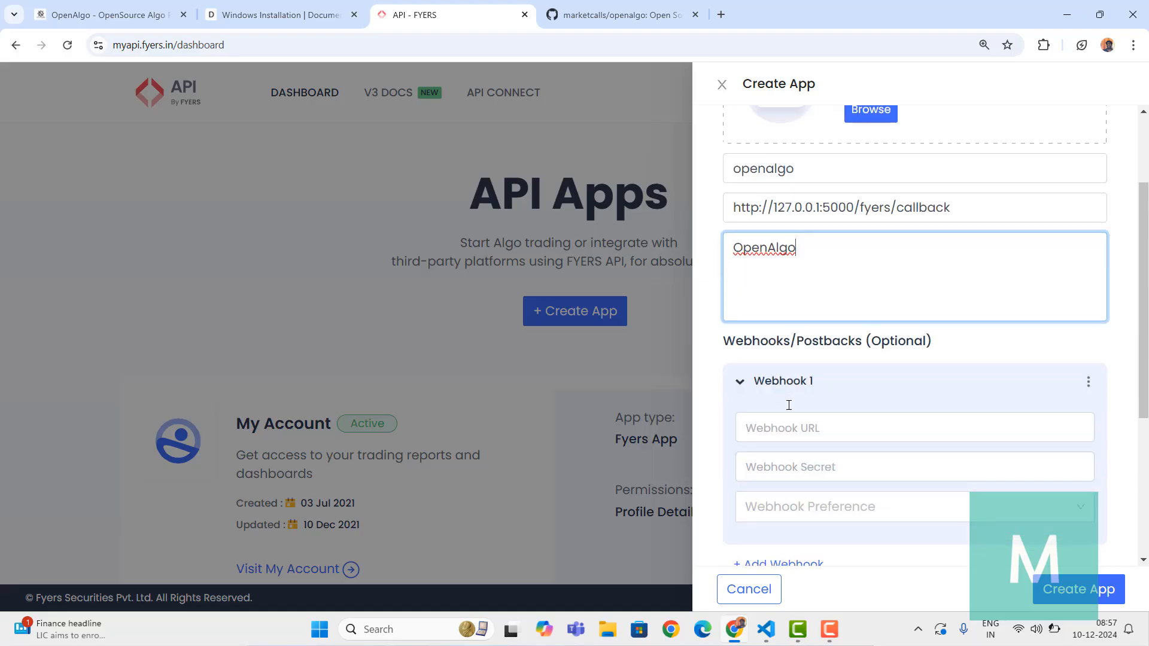
{"action": "mouse_move", "coordinate": [858, 434]}
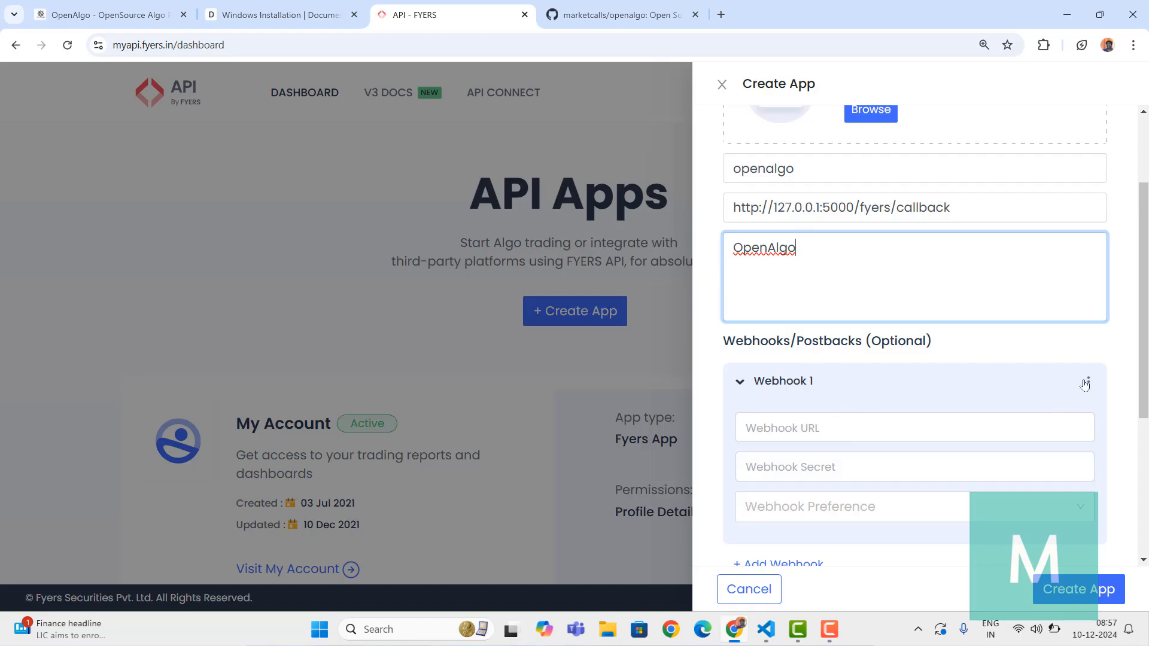
{"action": "left_click", "coordinate": [1088, 381]}
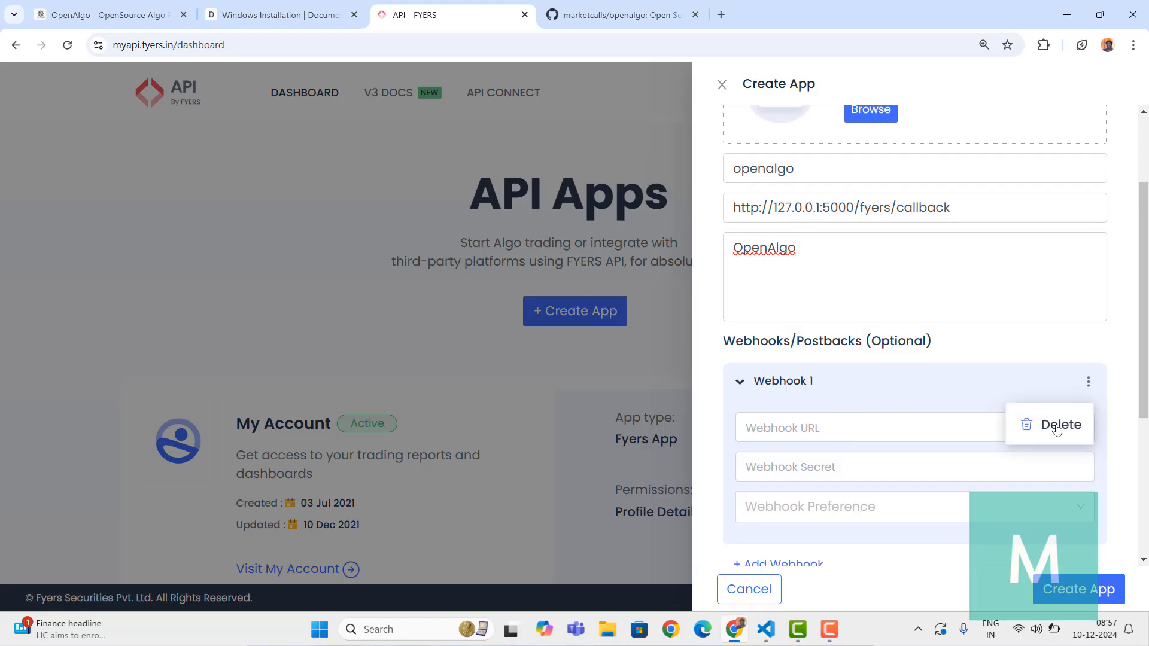
{"action": "left_click", "coordinate": [1060, 425]}
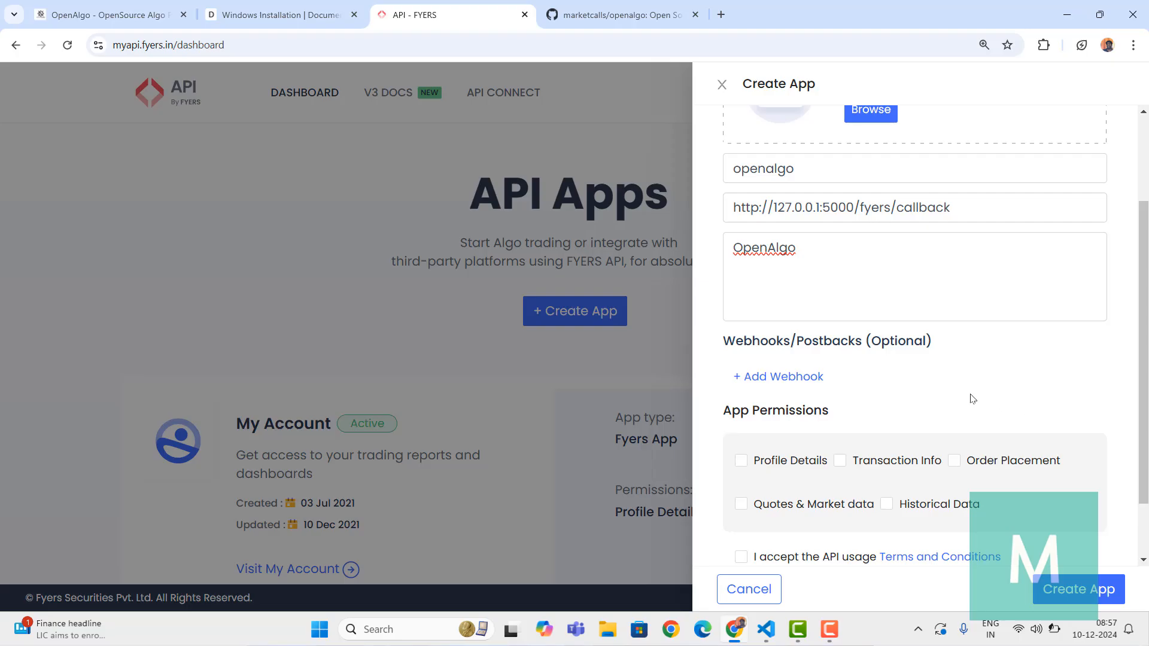
Step: Grant Profile, Transaction, Order Placement, Quotes and Historical Data permissions, accept terms, and create the app
{"action": "scroll", "scroll_direction": "down", "scroll_amount": 3}
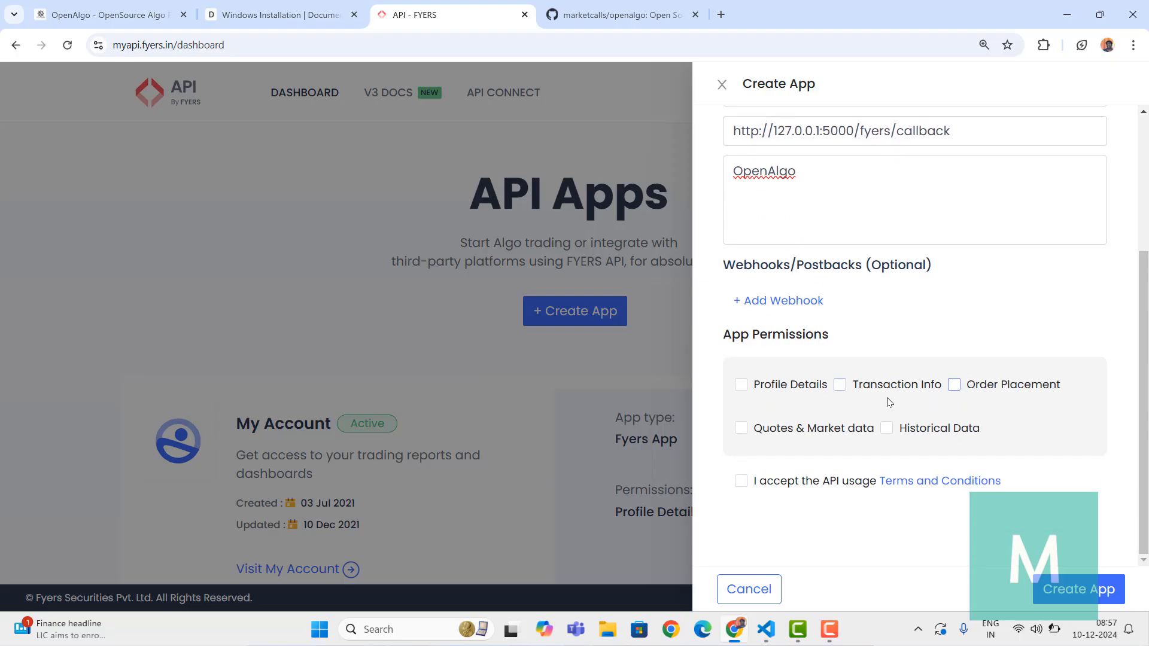
{"action": "left_click", "coordinate": [741, 384]}
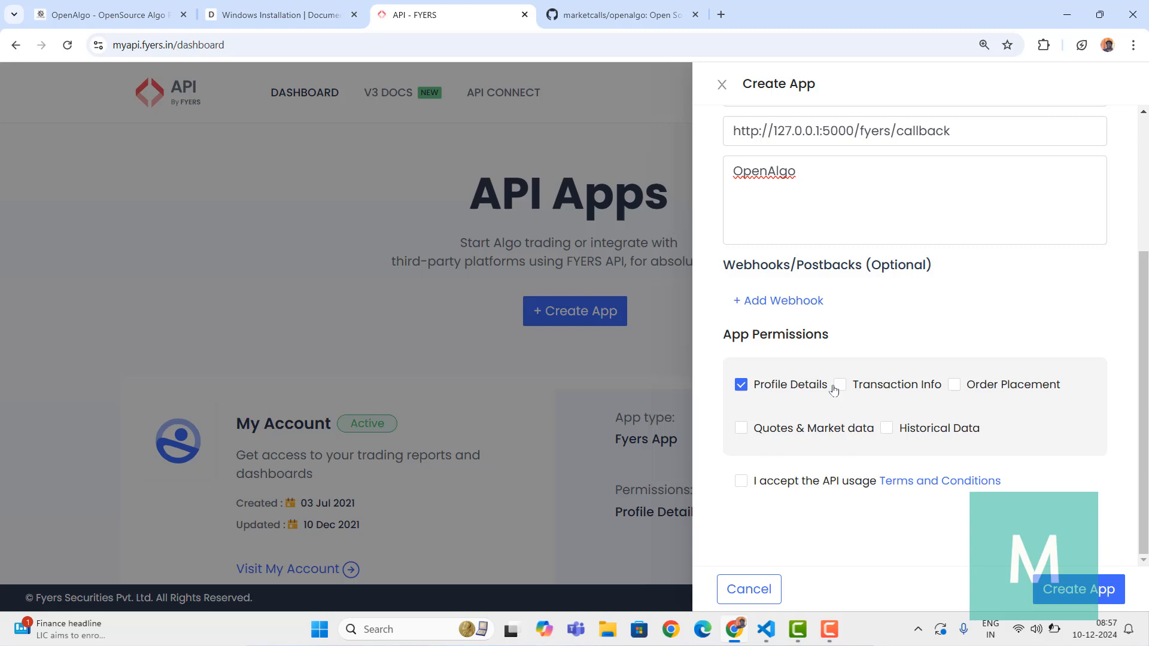
{"action": "left_click", "coordinate": [840, 385]}
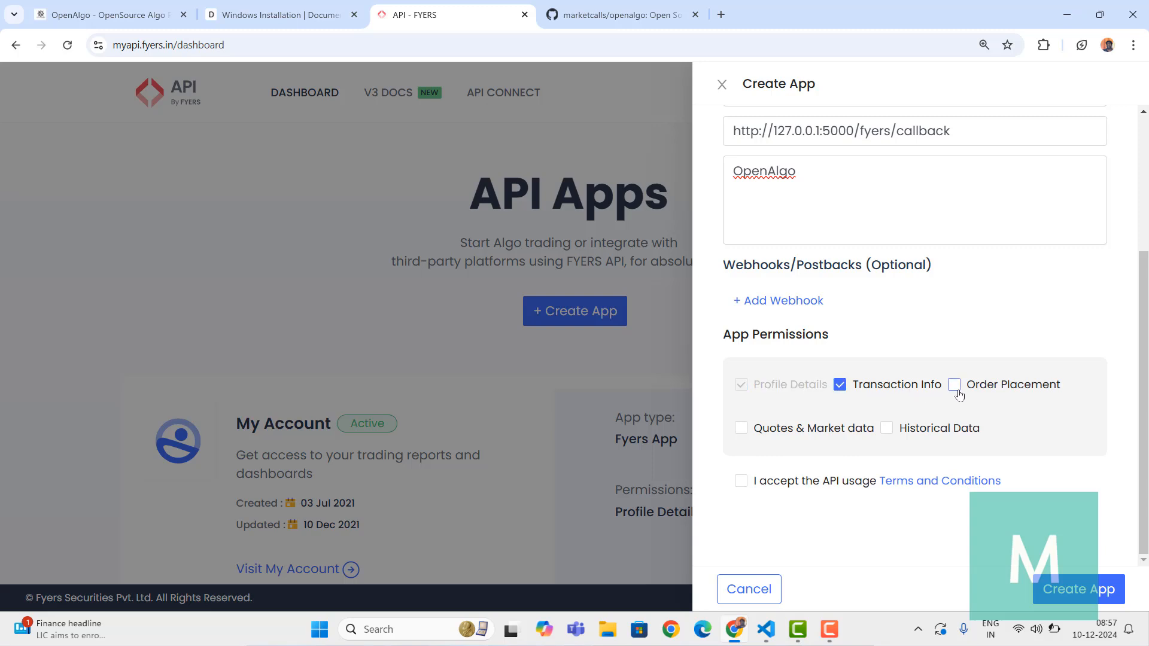
{"action": "left_click", "coordinate": [955, 384]}
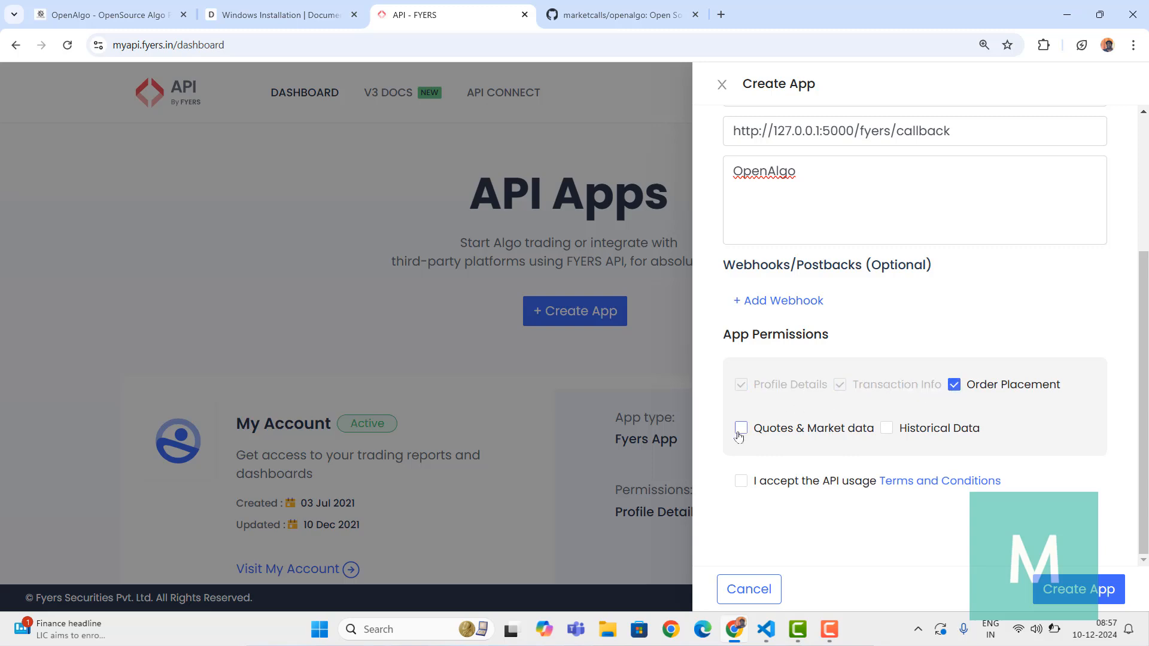
{"action": "left_click", "coordinate": [741, 428]}
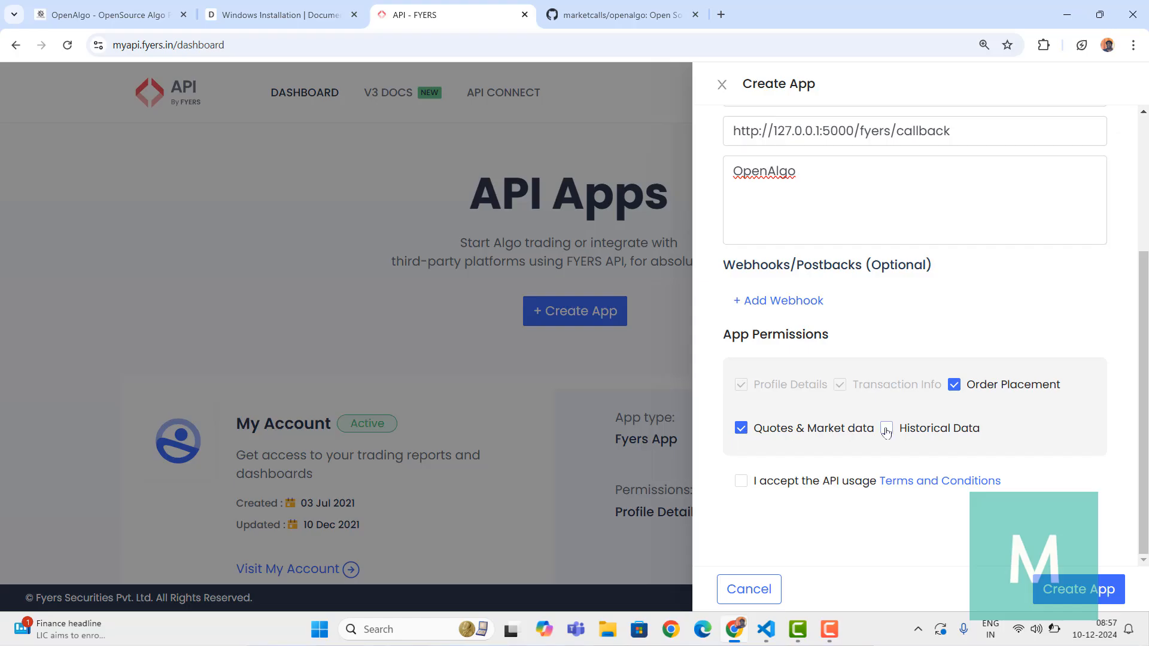
{"action": "left_click", "coordinate": [886, 428]}
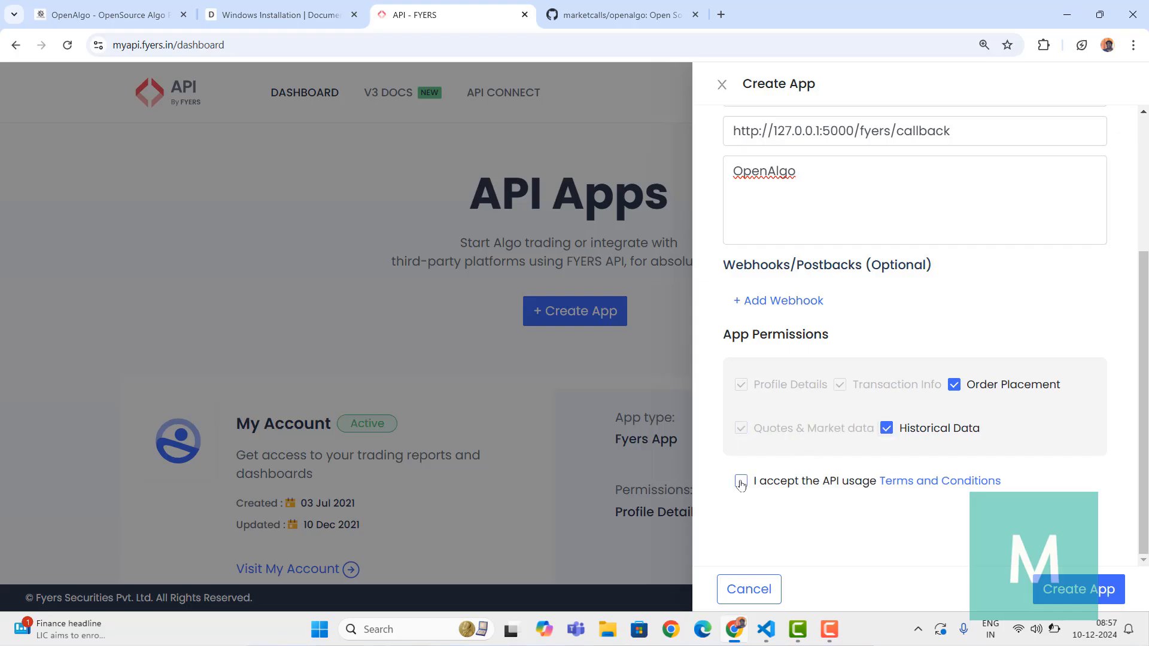
{"action": "left_click", "coordinate": [740, 482]}
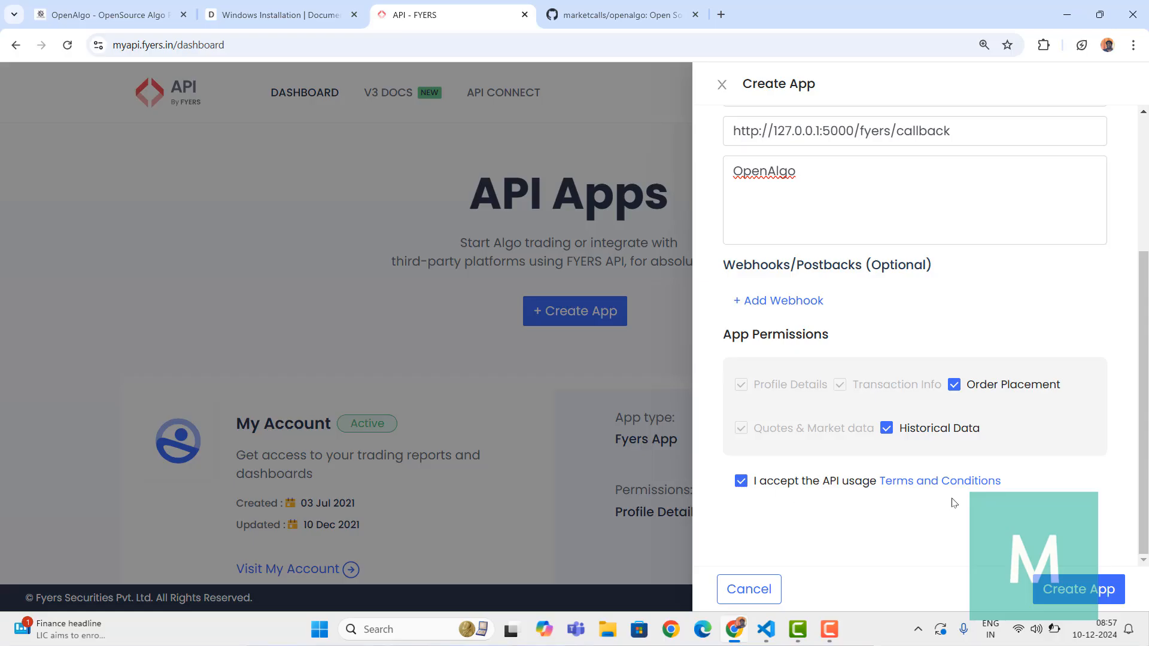
{"action": "left_click", "coordinate": [1078, 589]}
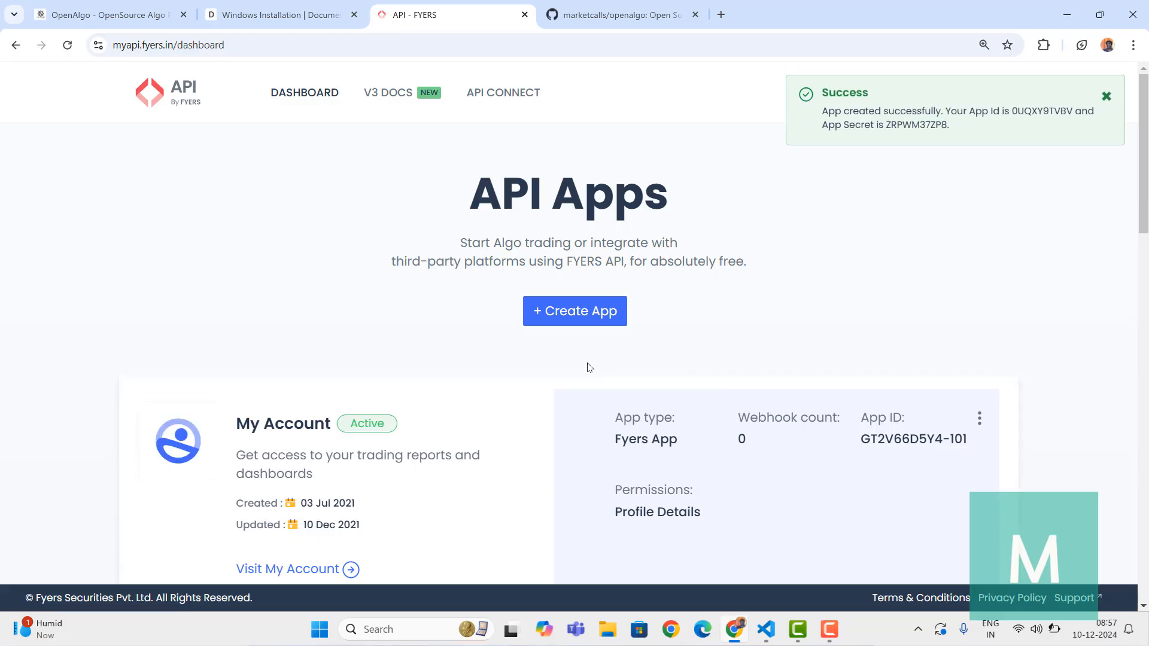
{"action": "scroll", "scroll_direction": "down", "scroll_amount": 3}
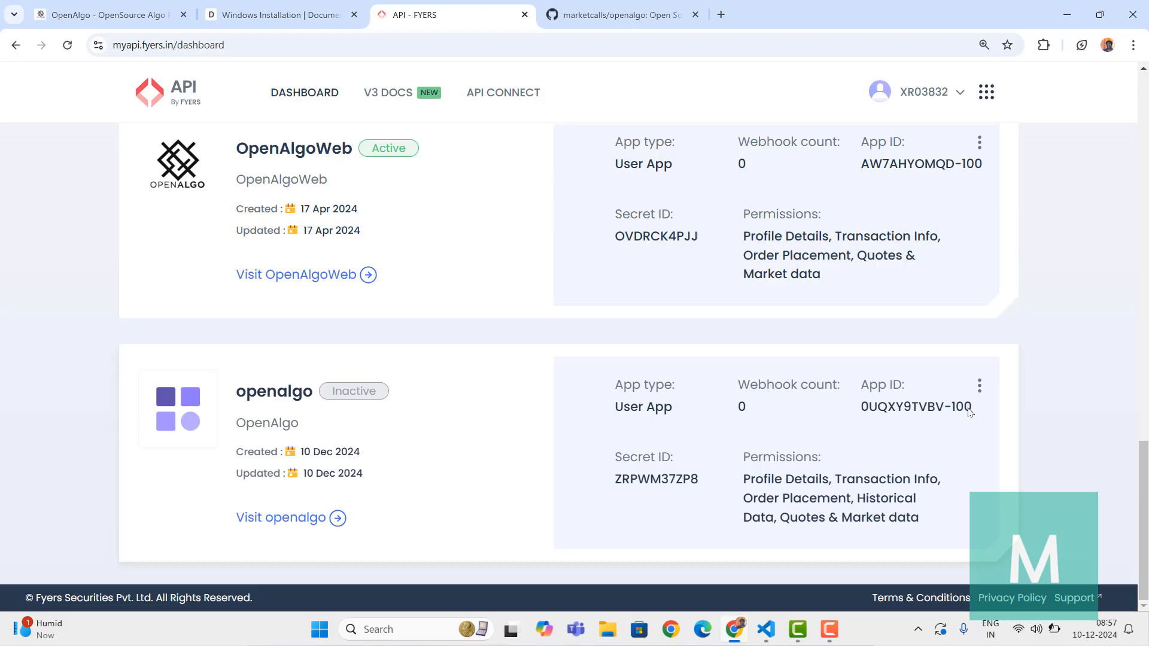
{"action": "double_click", "coordinate": [915, 407]}
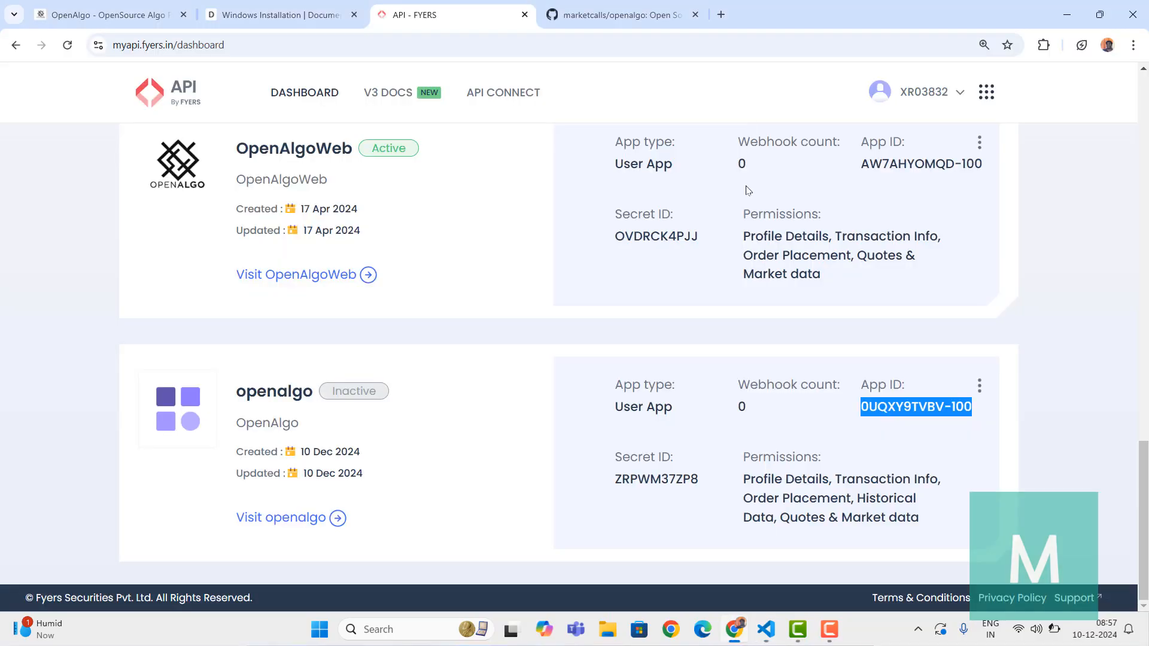
{"action": "double_click", "coordinate": [656, 479]}
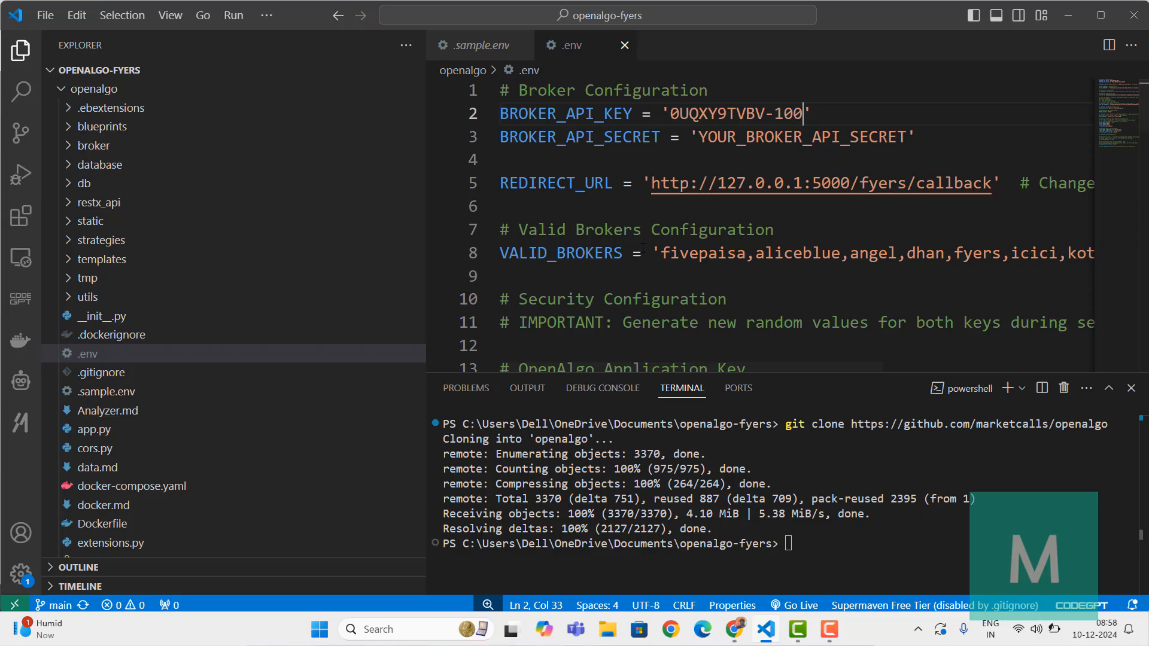
{"action": "double_click", "coordinate": [801, 137]}
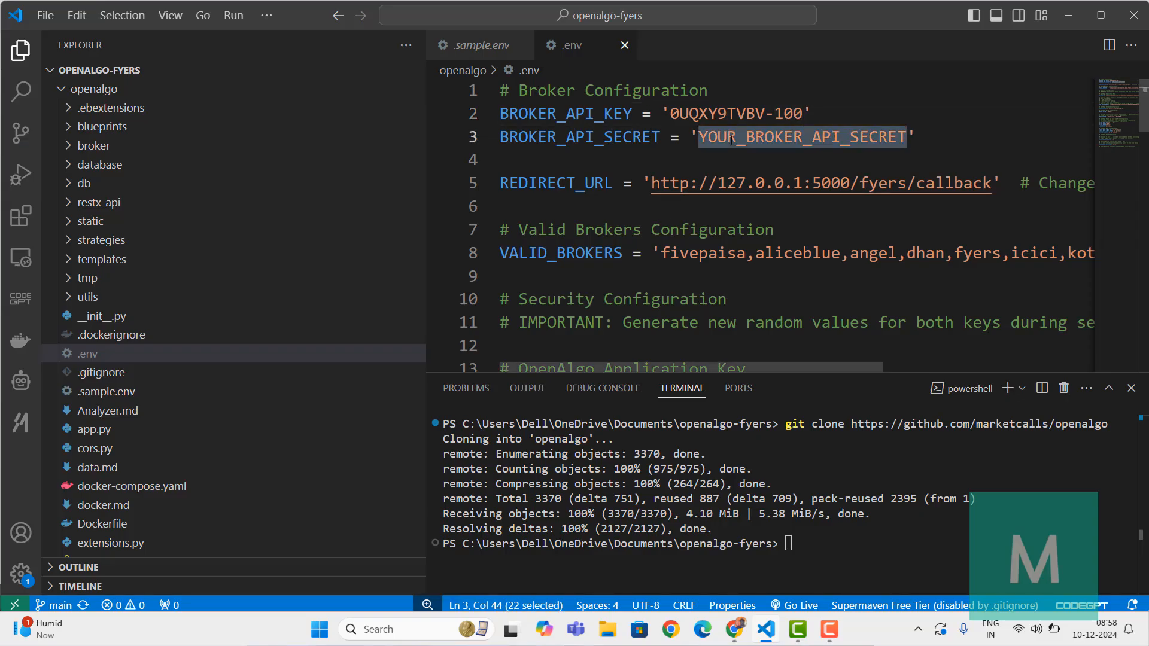
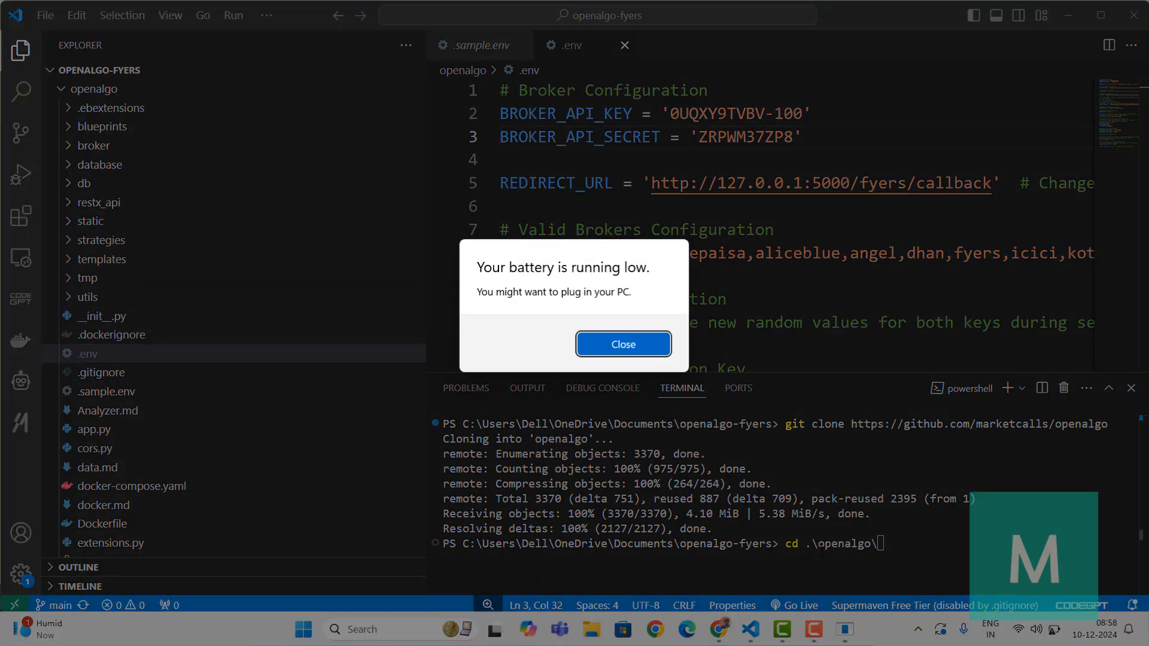
{"action": "left_click", "coordinate": [623, 343]}
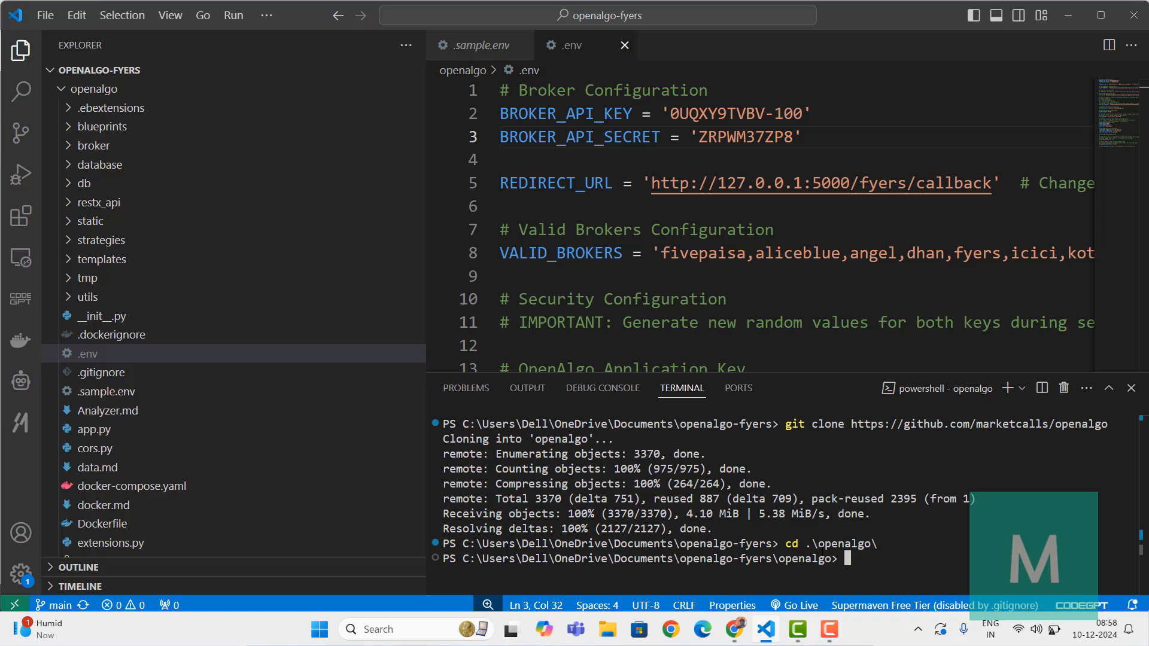
Step: Run pip install -r requirements.txt and let it finish with openalgo 1.0.3 installed
{"action": "type", "text": "pip install"}
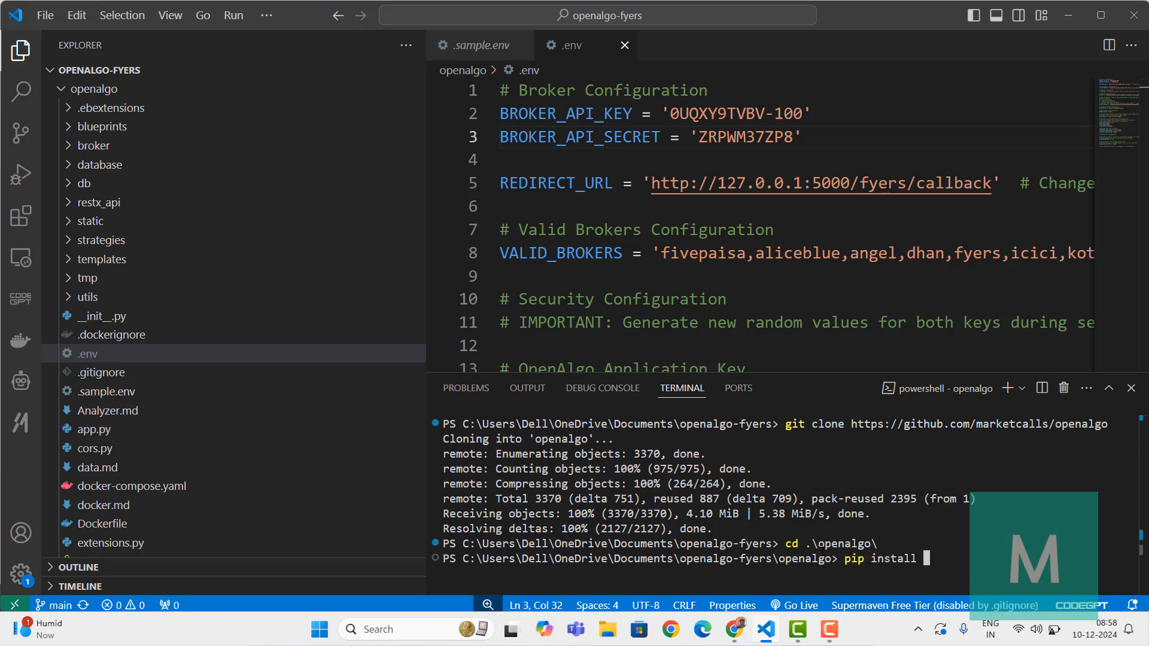
{"action": "type", "text": "-r re"}
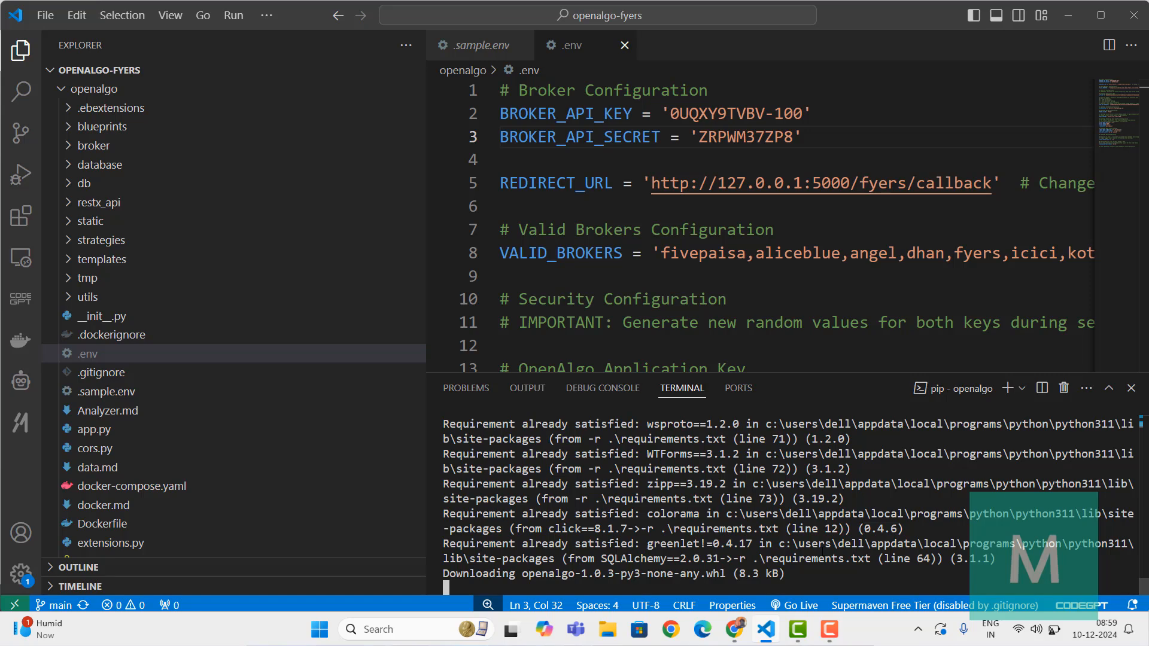
{"action": "scroll", "scroll_direction": "down", "scroll_amount": 3}
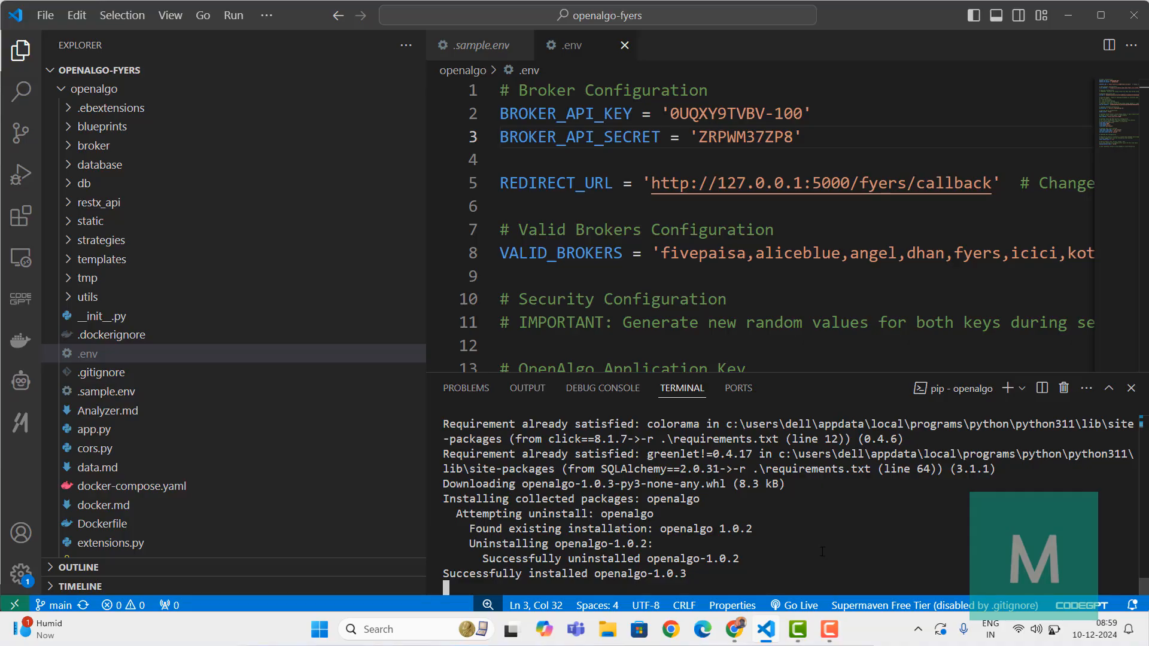
{"action": "scroll", "scroll_direction": "down", "scroll_amount": 3}
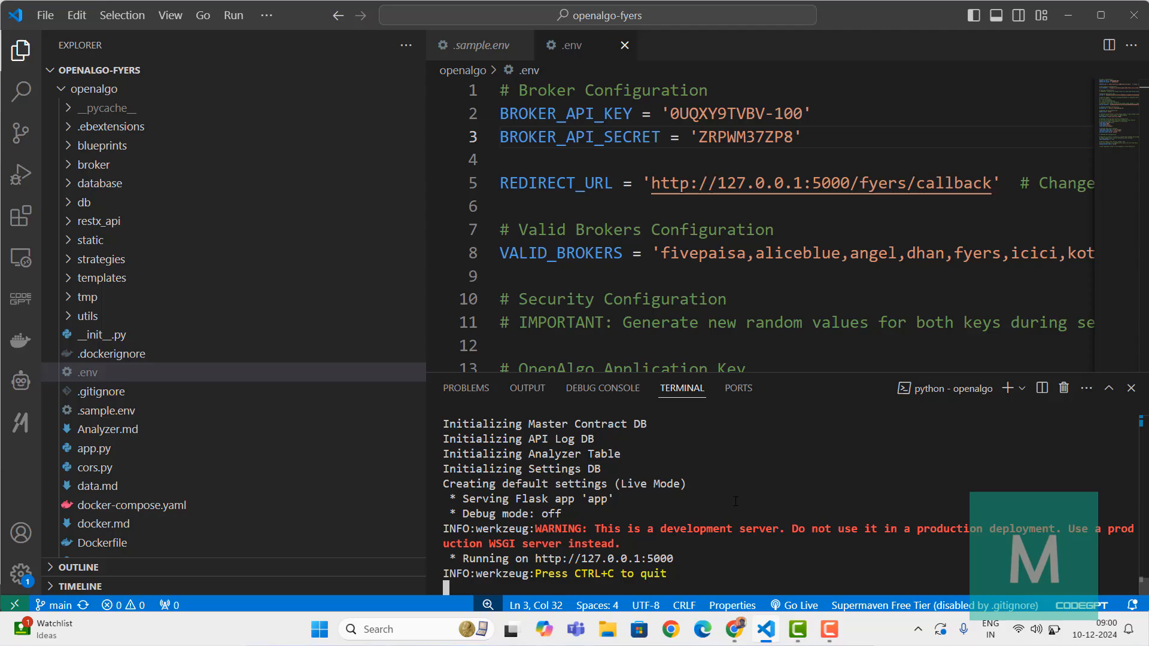
{"action": "mouse_move", "coordinate": [604, 559]}
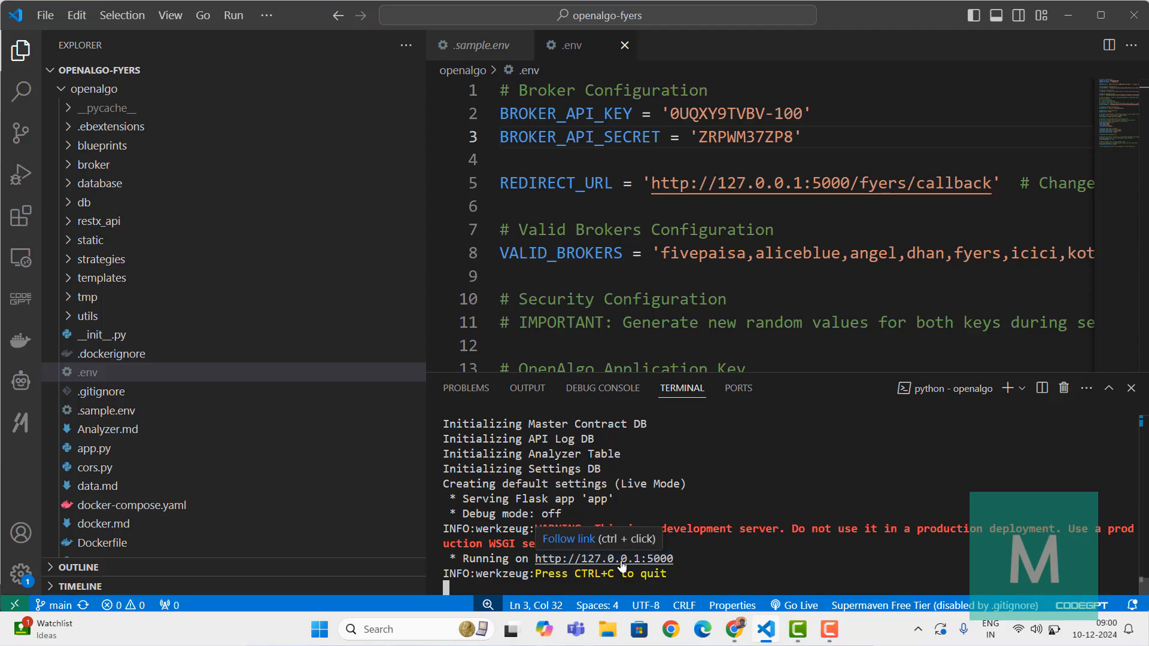
{"action": "left_click", "coordinate": [603, 558]}
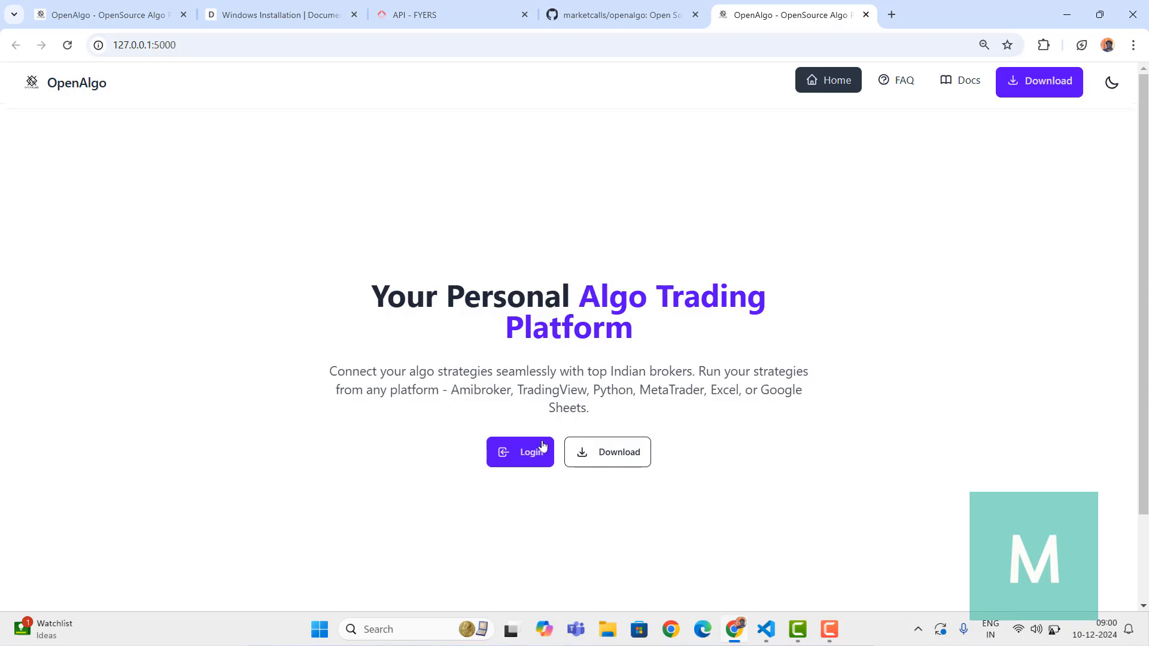
Step: Create the administrator account 'rajandran' with email and password on OpenAlgo's Initial Setup
{"action": "left_click", "coordinate": [520, 453]}
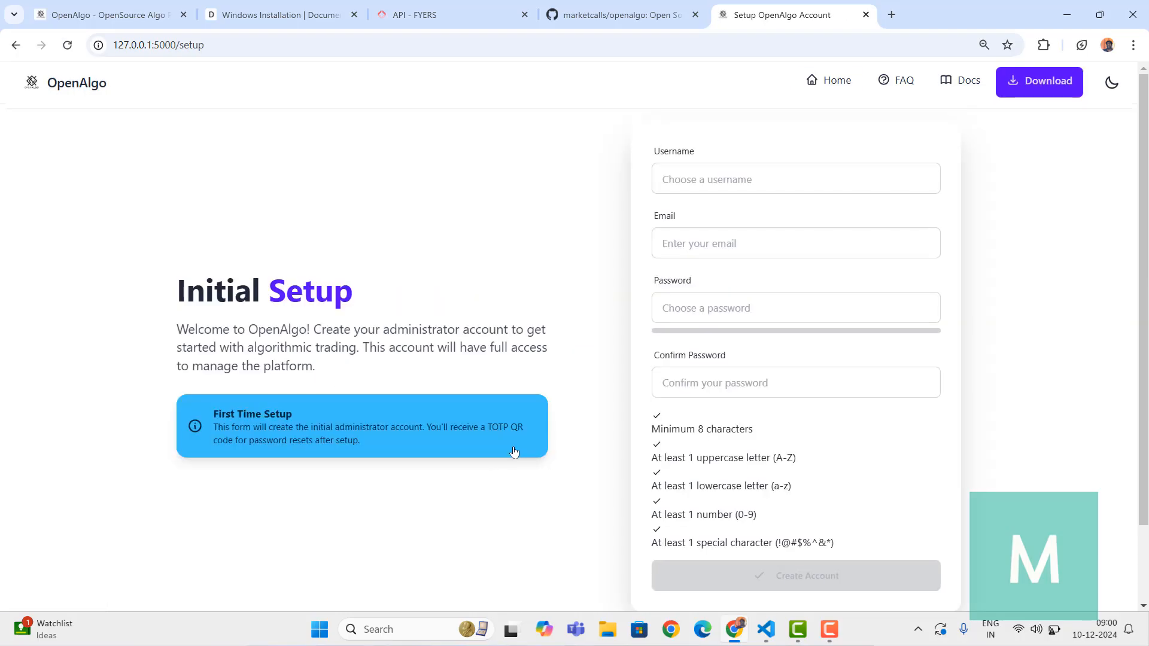
{"action": "left_click", "coordinate": [796, 179]}
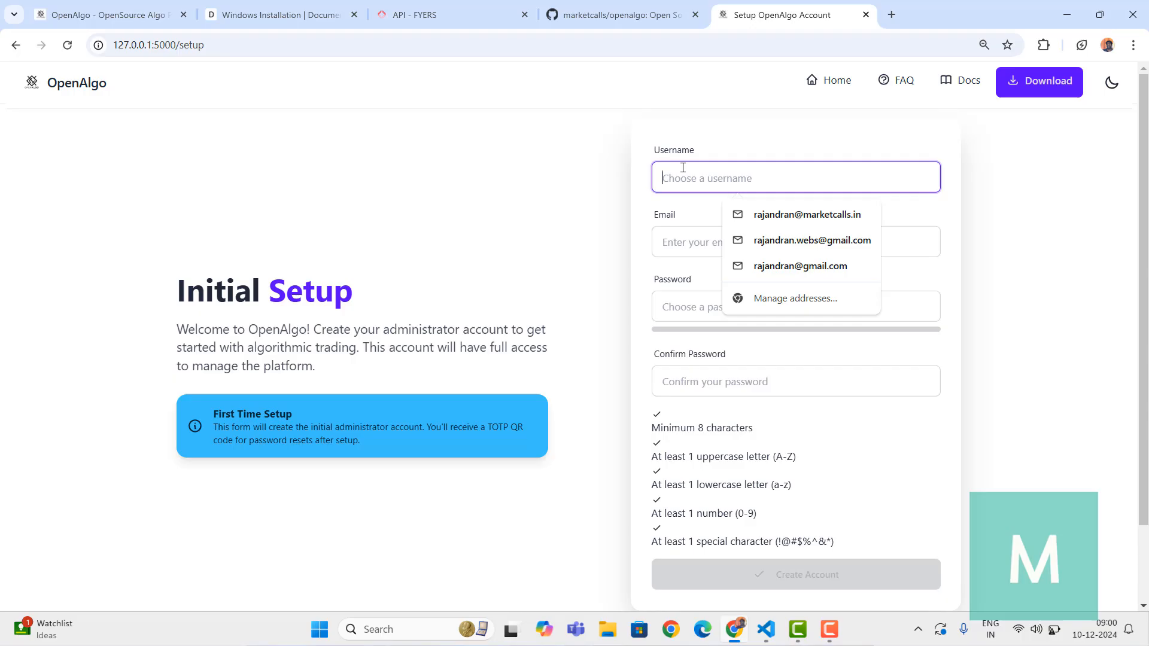
{"action": "type", "text": "rajandran"}
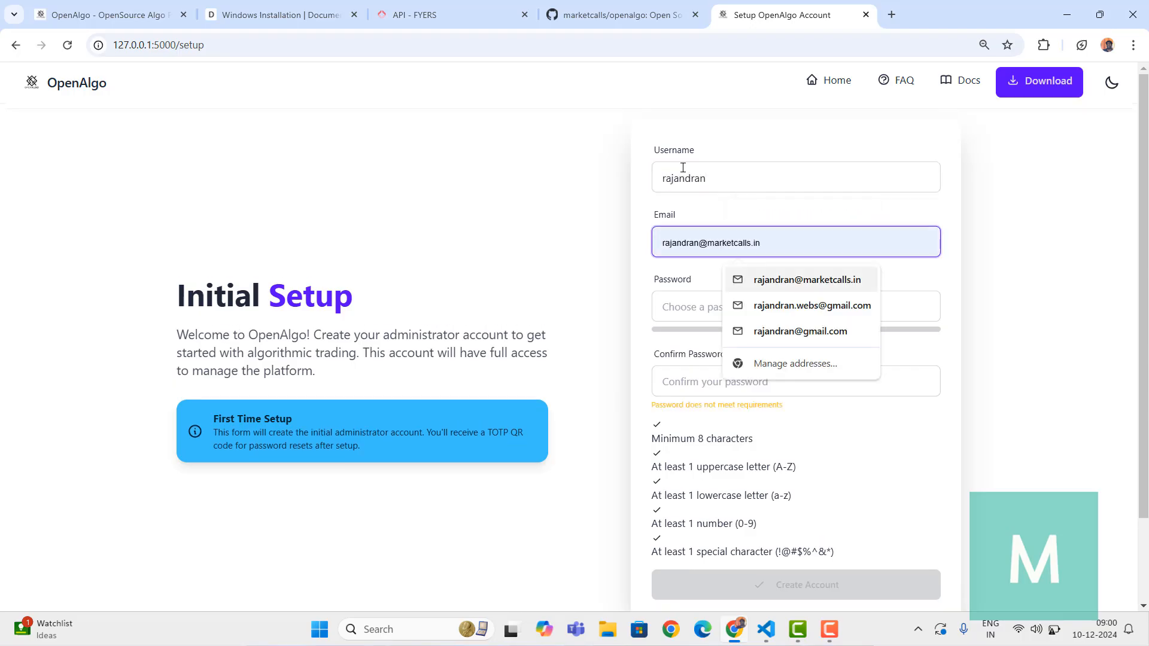
{"action": "type", "text": "•••"}
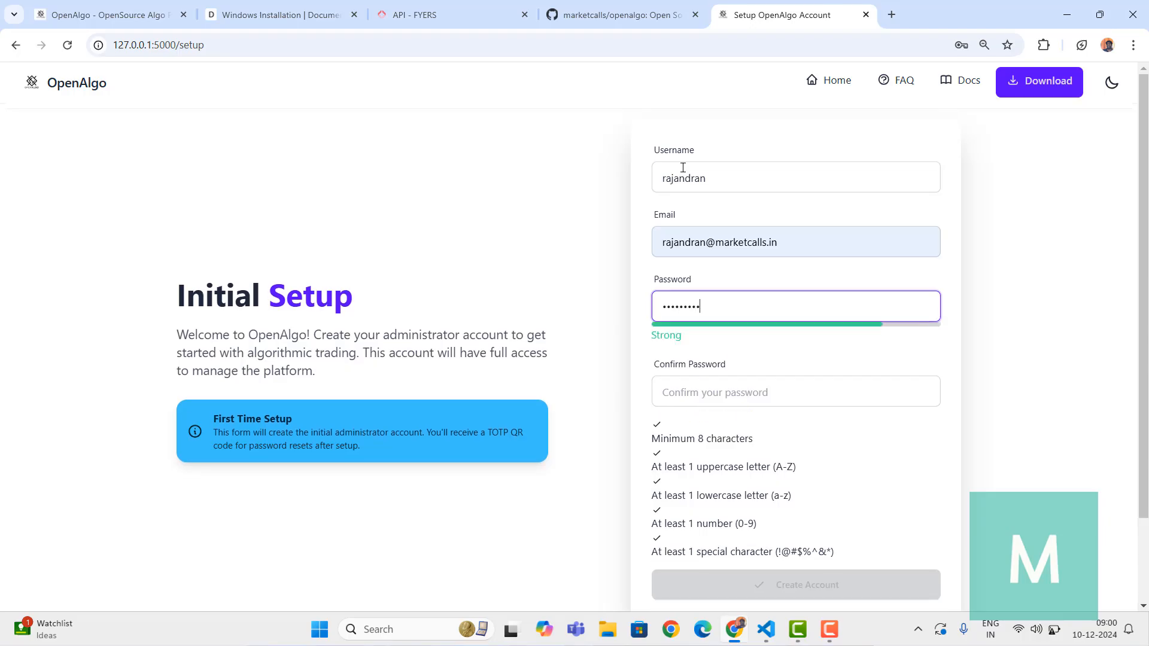
{"action": "type", "text": "•••••"}
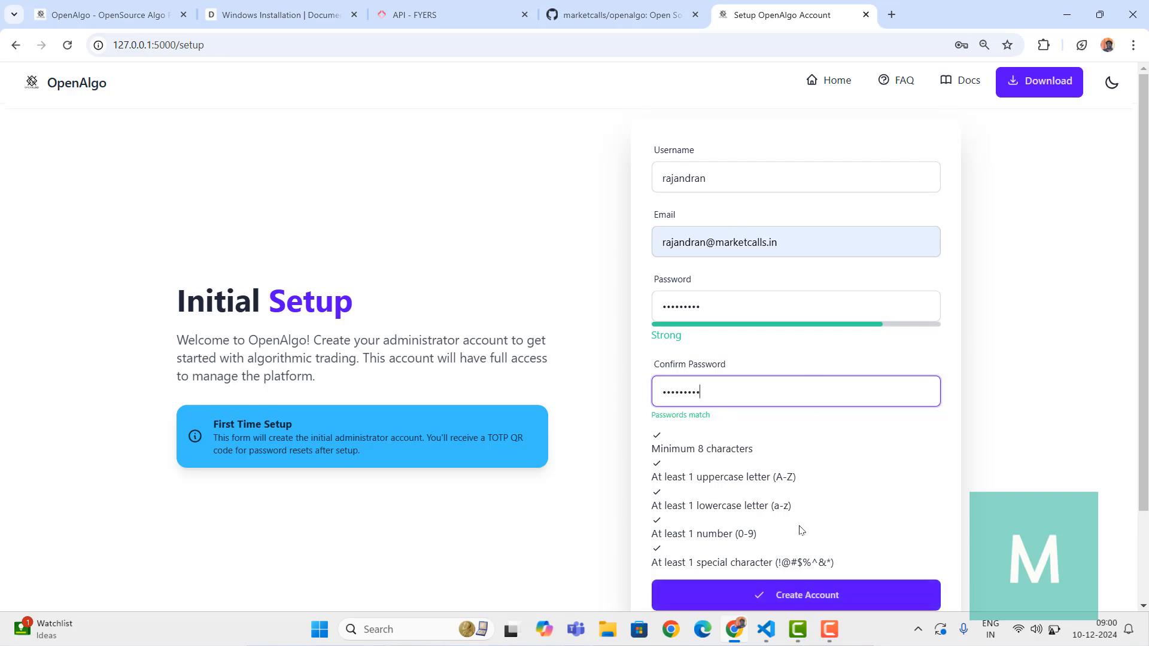
{"action": "left_click", "coordinate": [796, 595]}
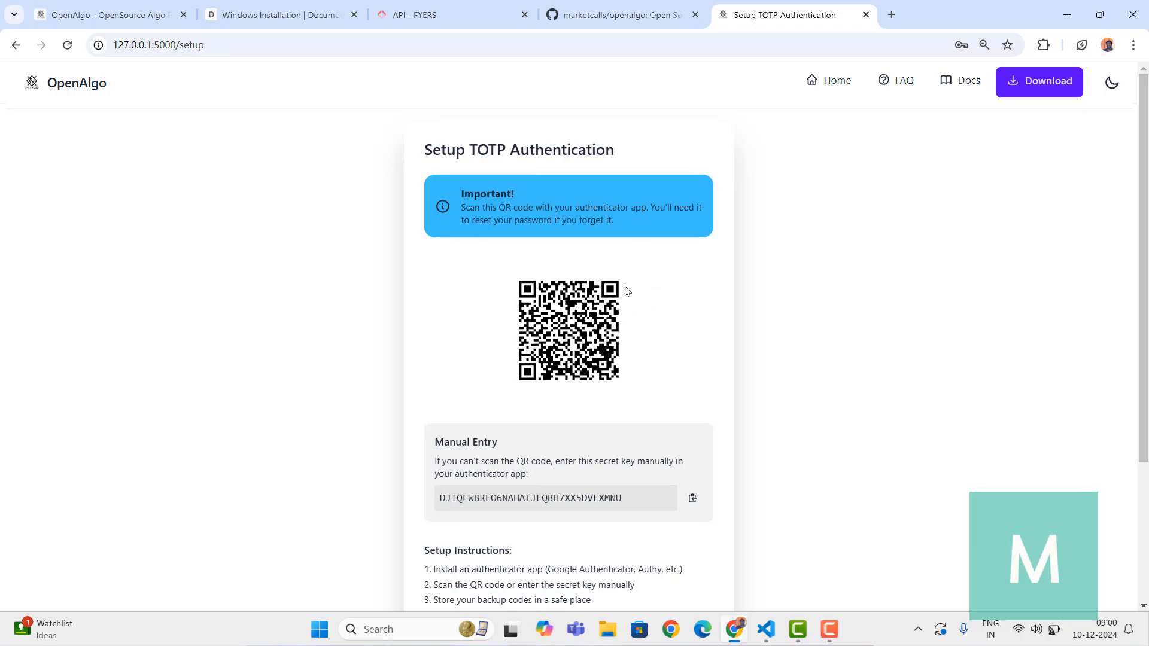
{"action": "mouse_move", "coordinate": [603, 169]}
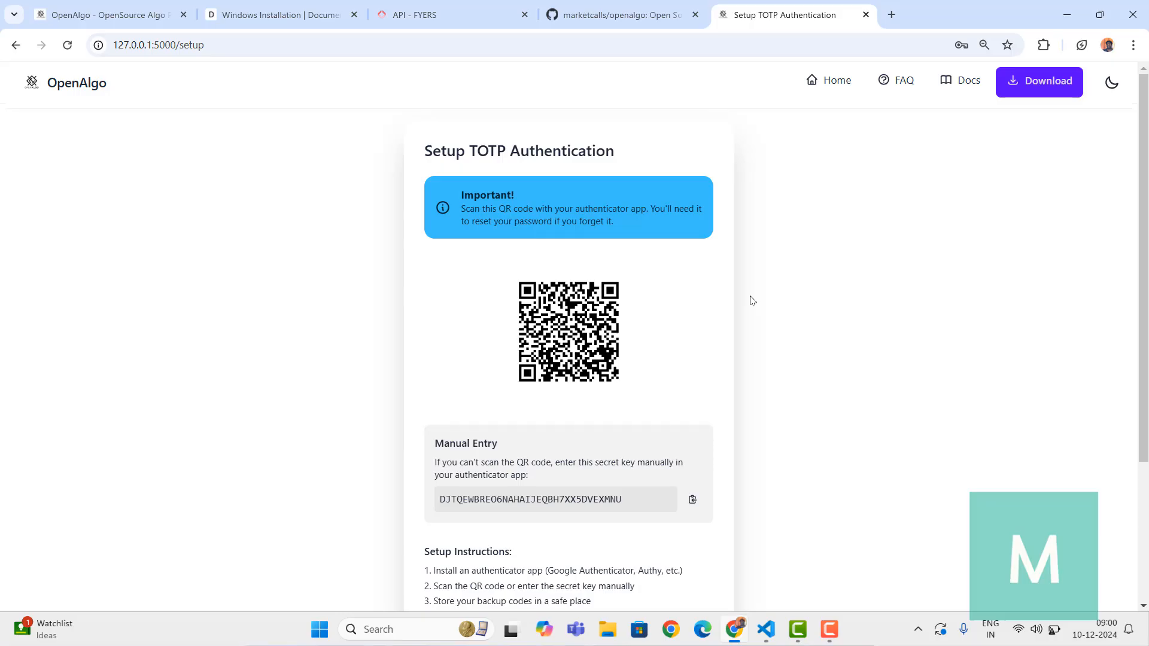
Step: Sign in to OpenAlgo as rajandran and connect Fyers as the broker account
{"action": "scroll", "scroll_direction": "down", "scroll_amount": 3}
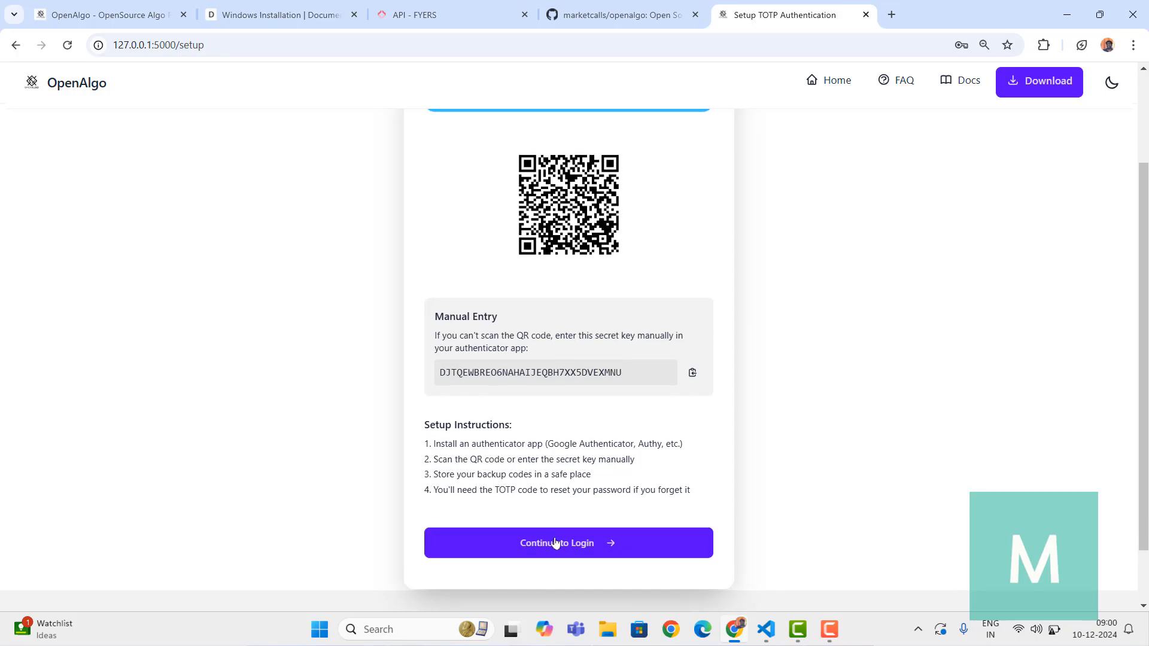
{"action": "mouse_move", "coordinate": [568, 543]}
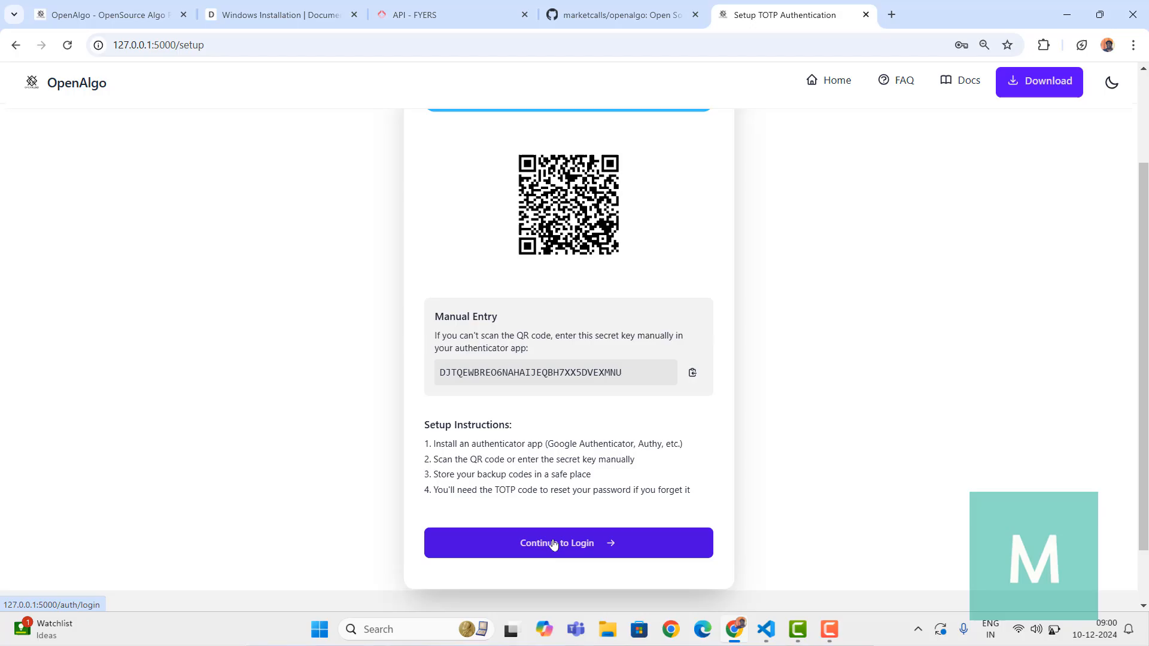
{"action": "left_click", "coordinate": [568, 543]}
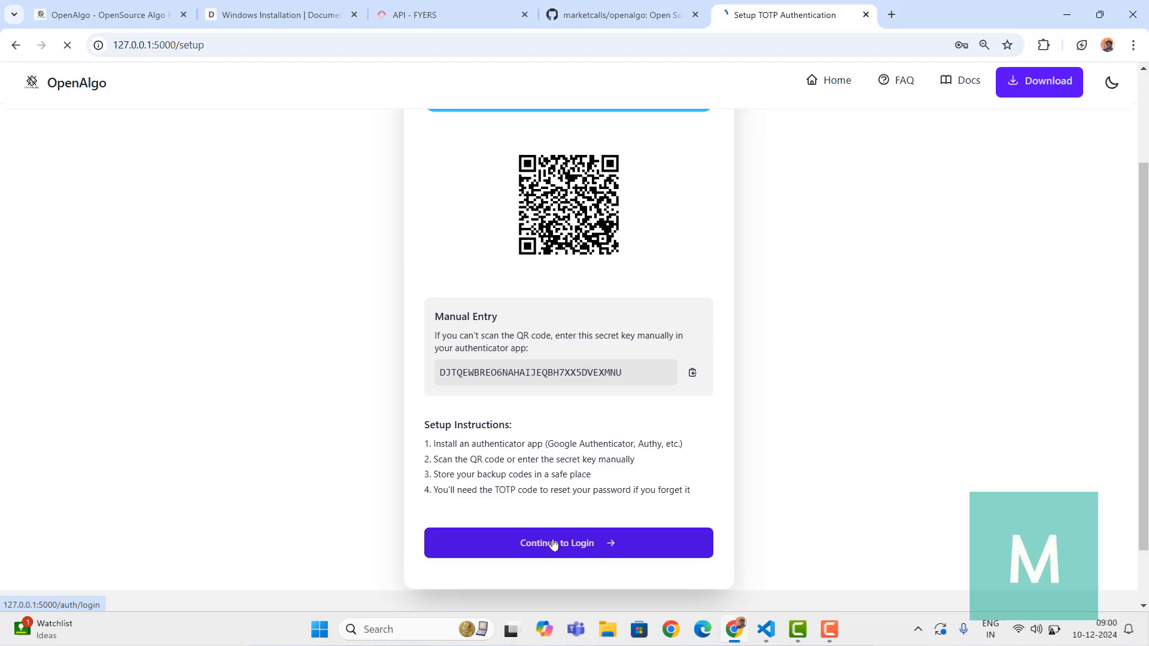
{"action": "left_click", "coordinate": [568, 543]}
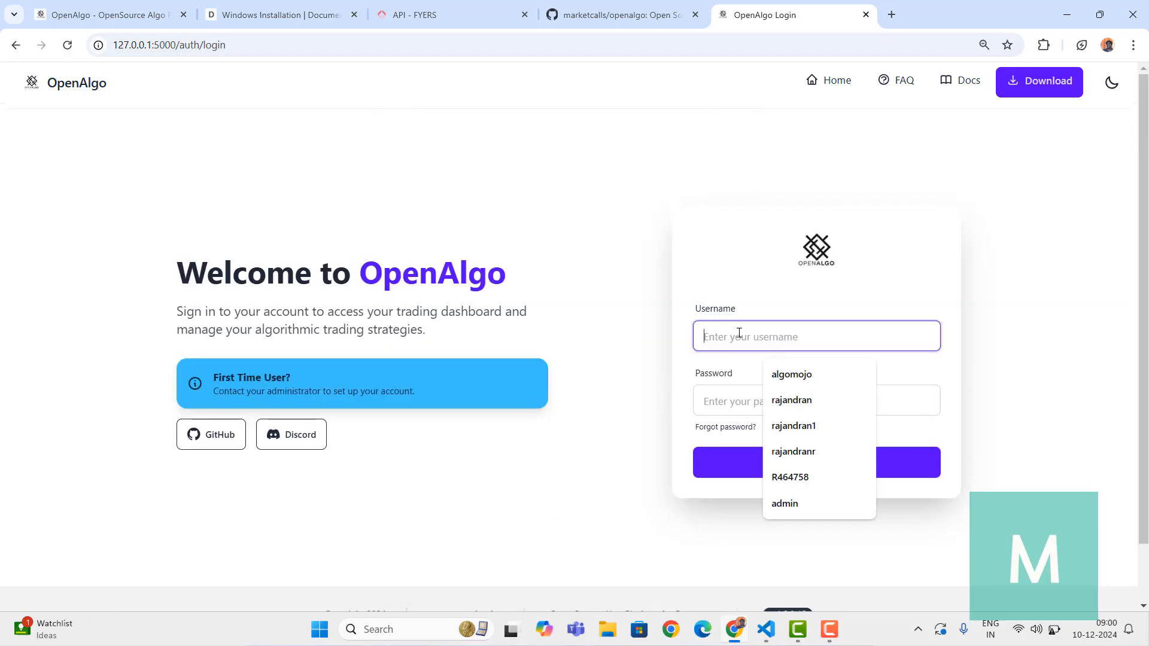
{"action": "left_click", "coordinate": [791, 401]}
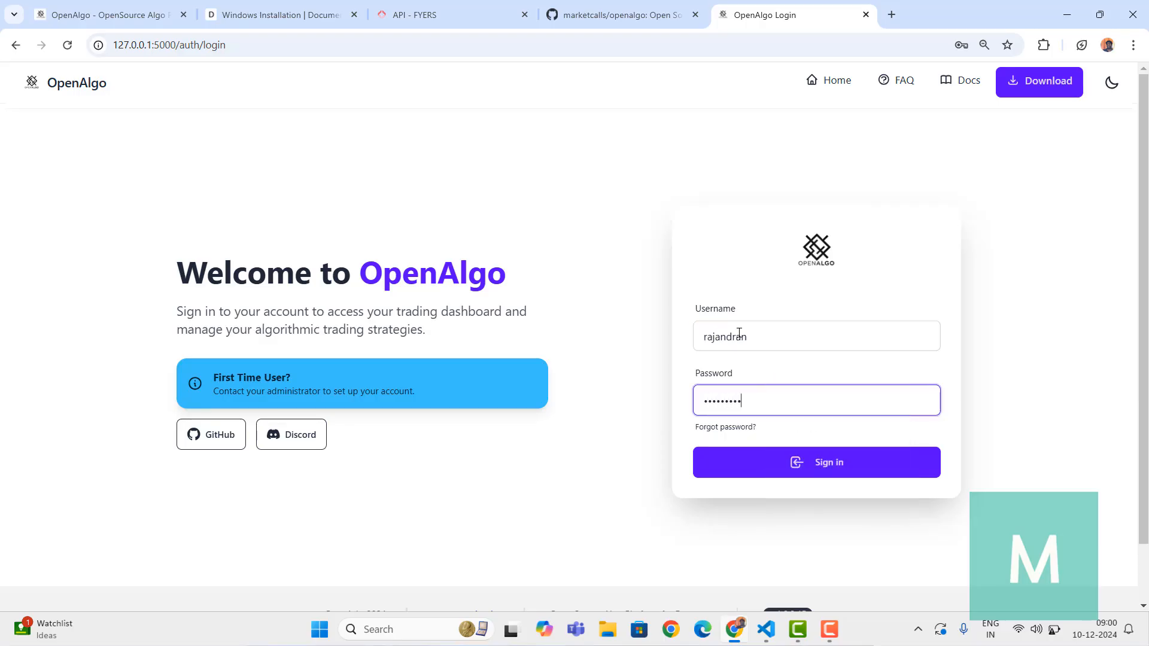
{"action": "left_click", "coordinate": [816, 462]}
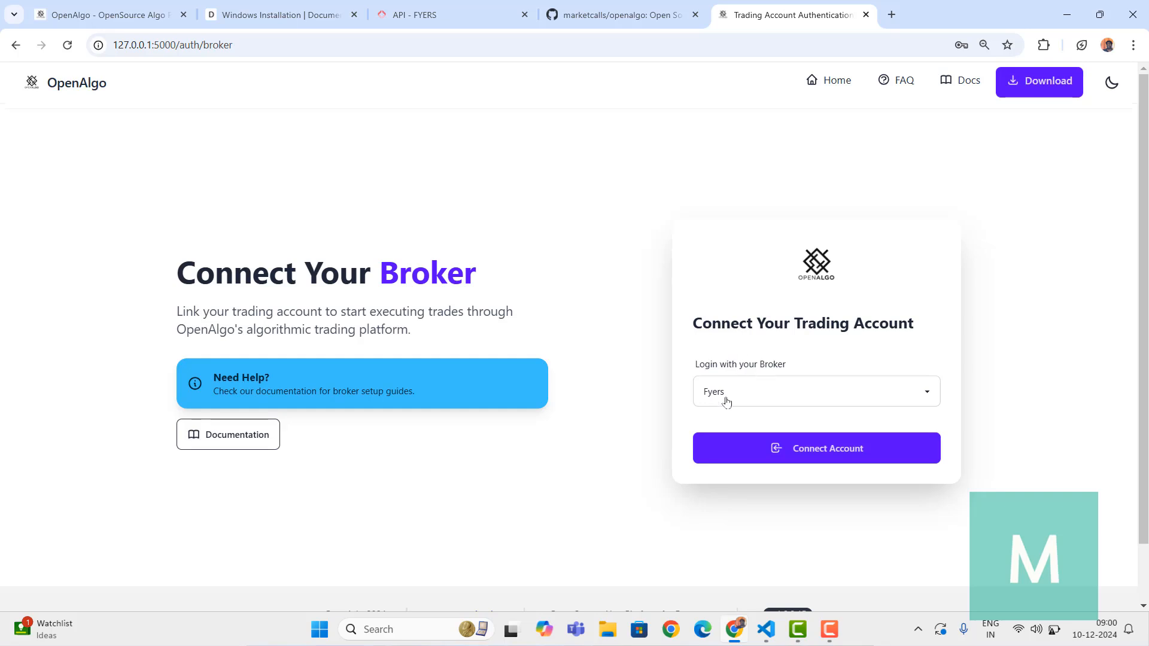
{"action": "left_click", "coordinate": [816, 448]}
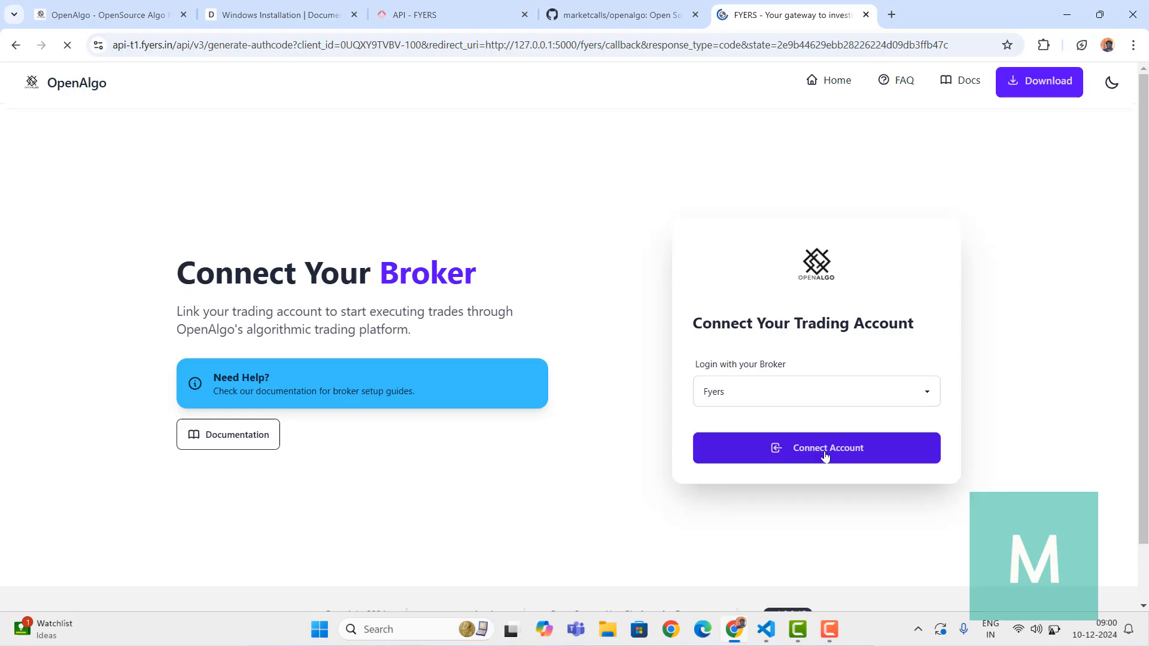
Step: Accept the Fyers API Usage Terms and Conditions and grant openalgo access
{"action": "left_click", "coordinate": [815, 448]}
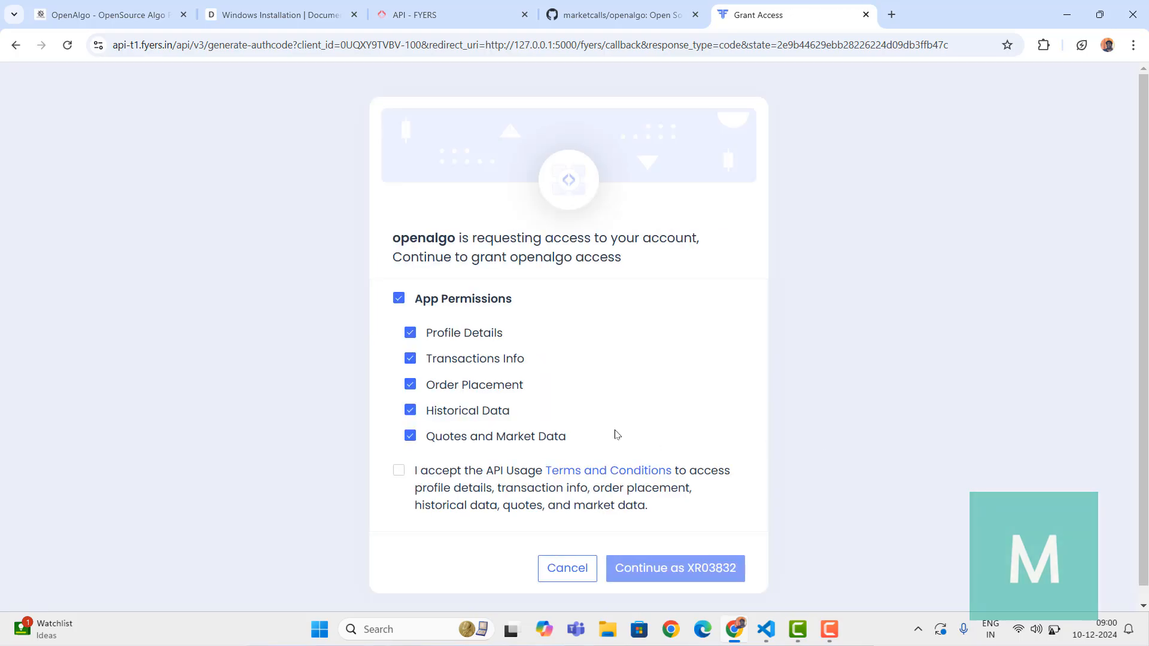
{"action": "left_click", "coordinate": [398, 470]}
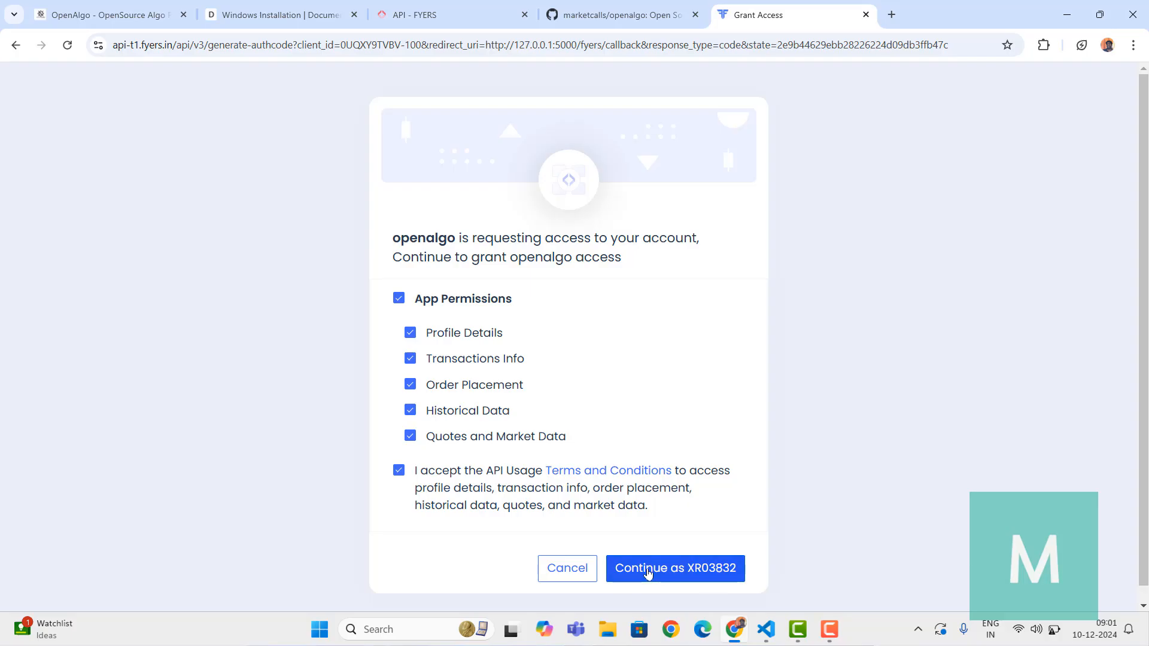
{"action": "left_click", "coordinate": [675, 568]}
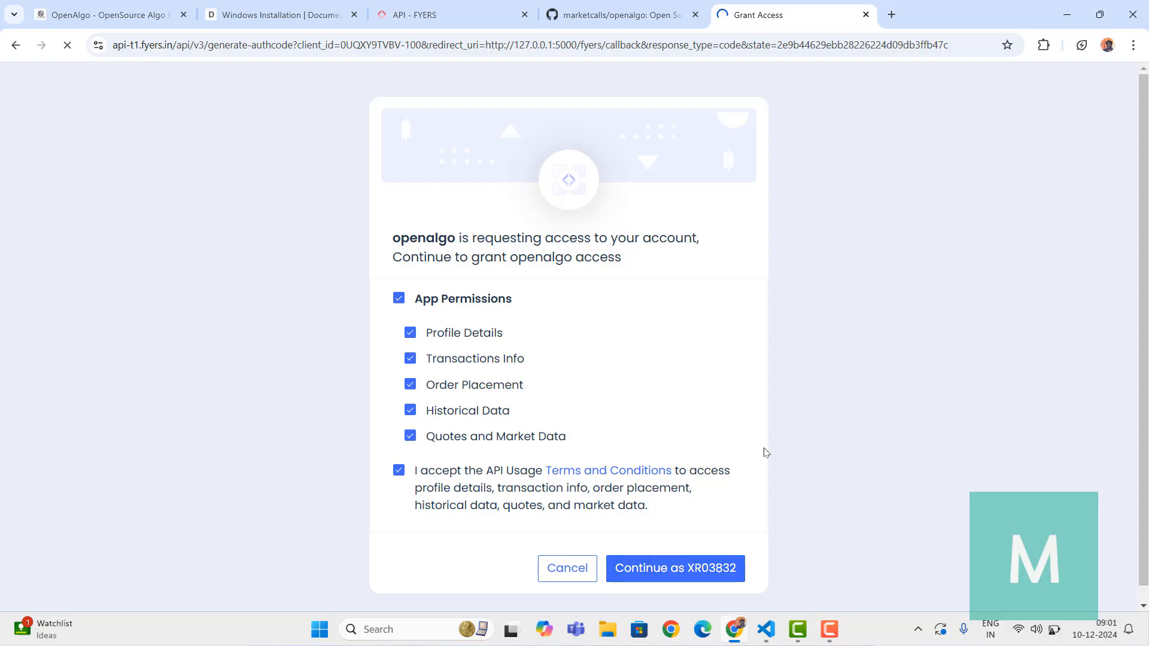
{"action": "mouse_move", "coordinate": [837, 446]}
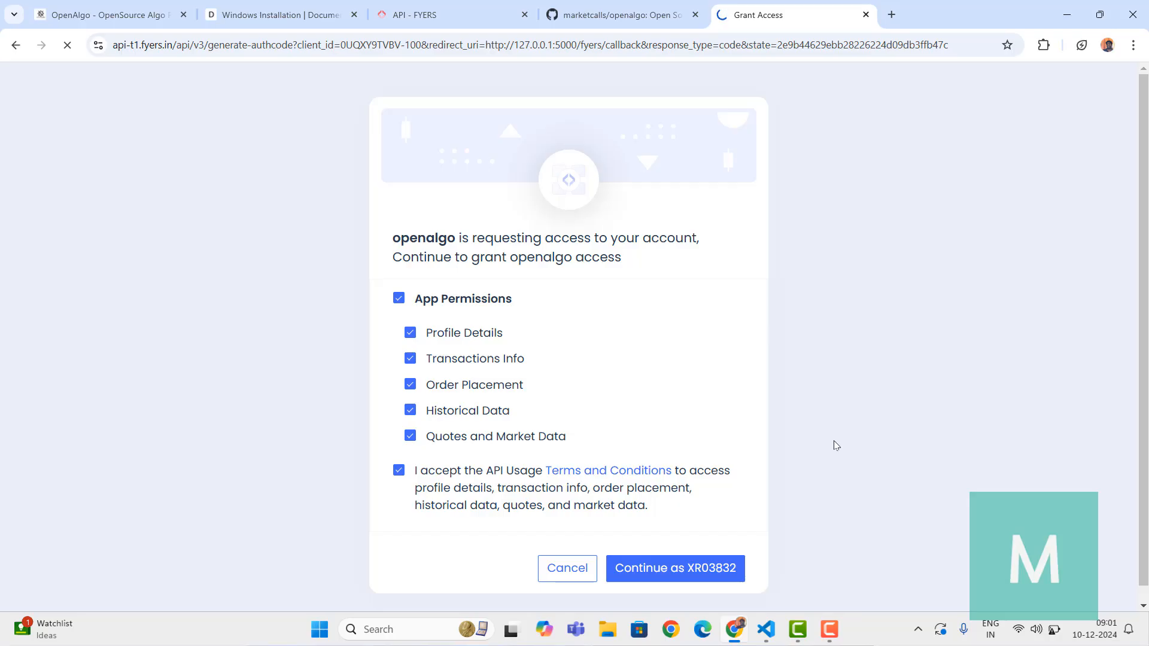
{"action": "left_click", "coordinate": [673, 568]}
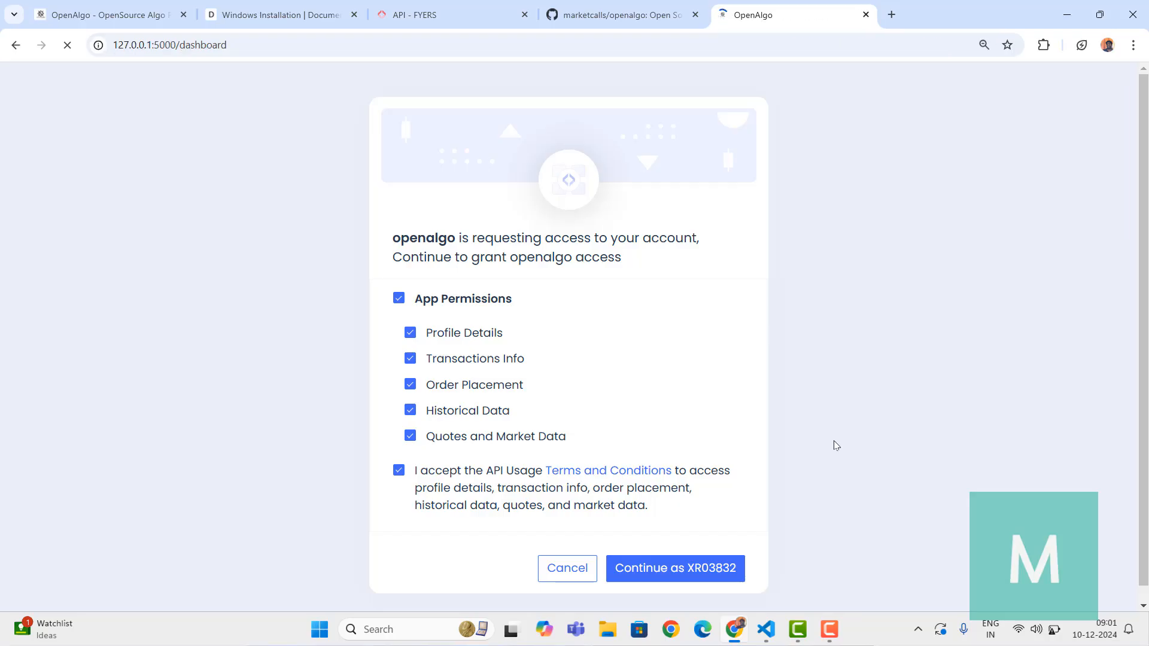
Step: Toggle the dashboard to Analyze Mode and back to Live Mode, then enable dark theme
{"action": "left_click", "coordinate": [675, 568]}
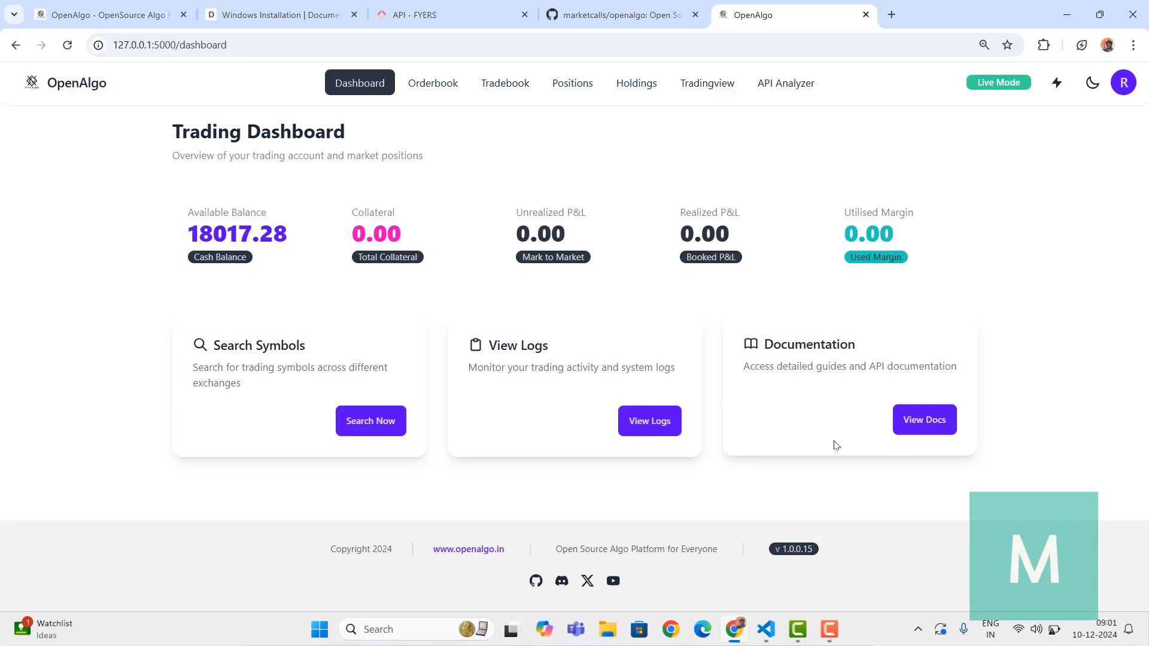
{"action": "mouse_move", "coordinate": [1055, 82]}
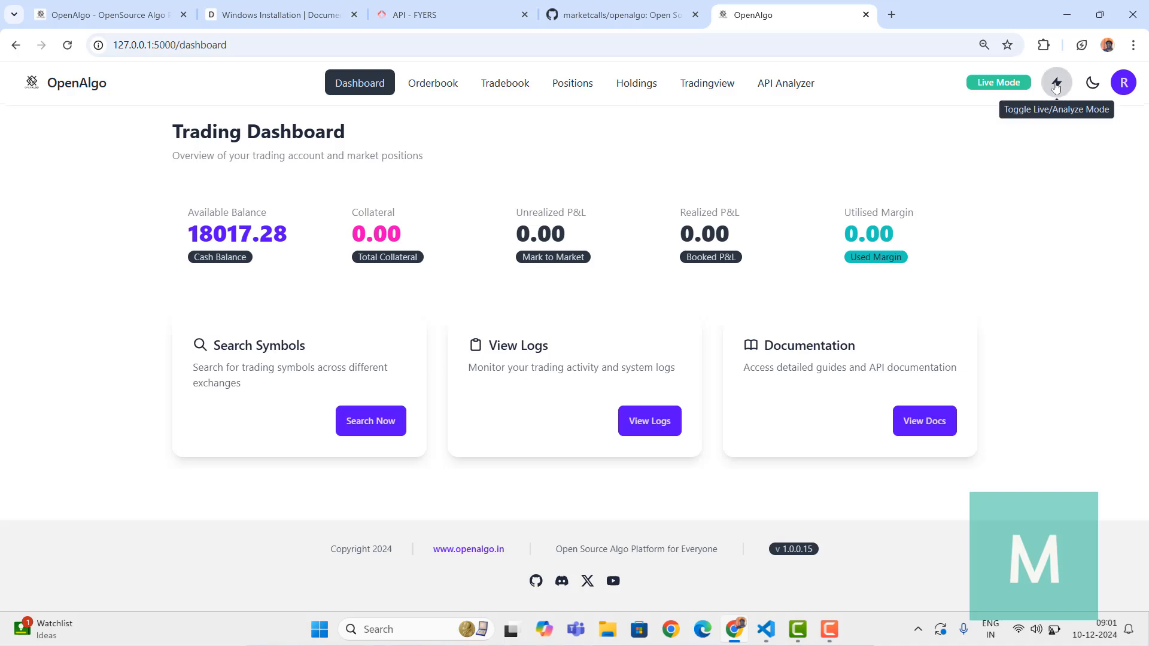
{"action": "left_click", "coordinate": [1055, 83]}
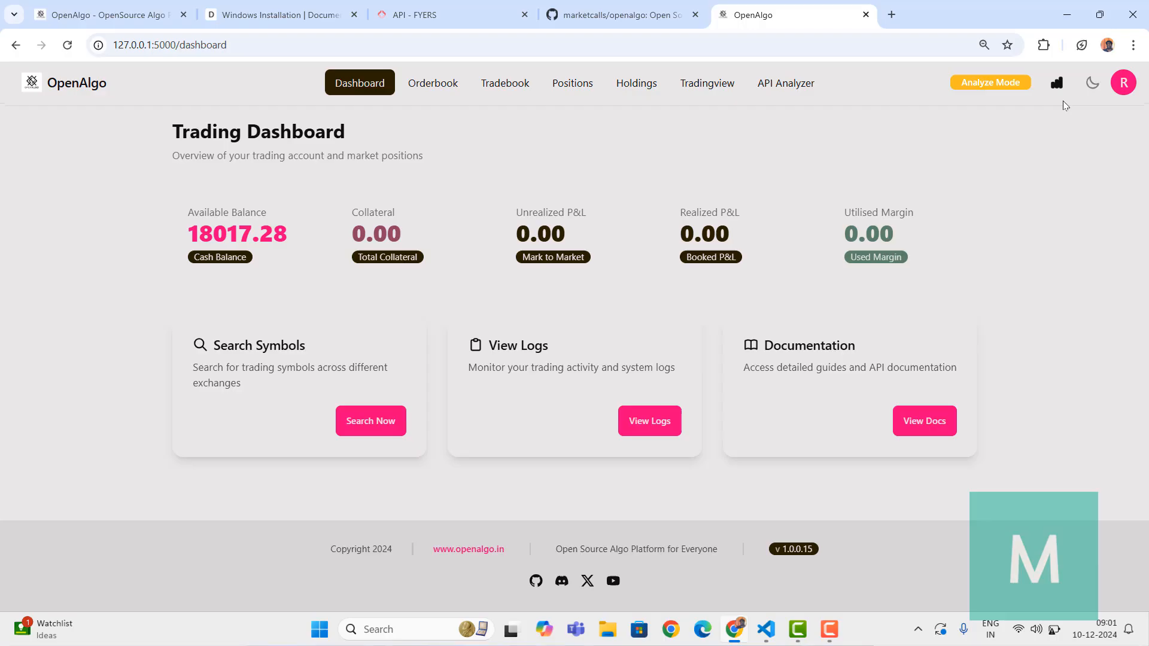
{"action": "left_click", "coordinate": [990, 82]}
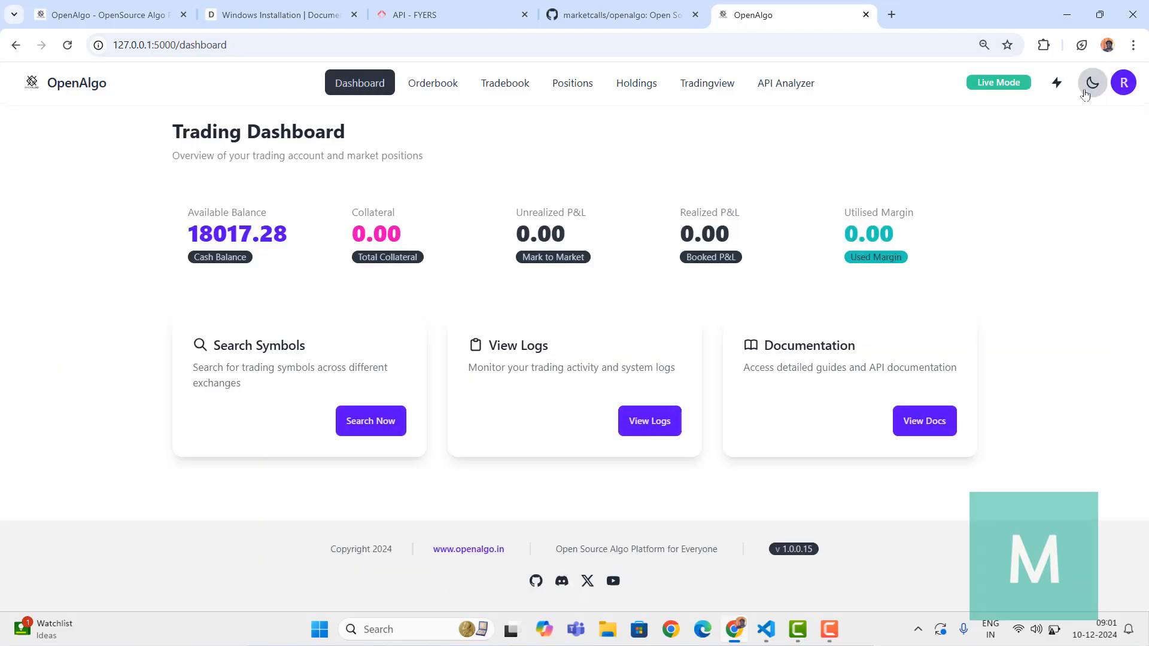
{"action": "left_click", "coordinate": [1092, 82]}
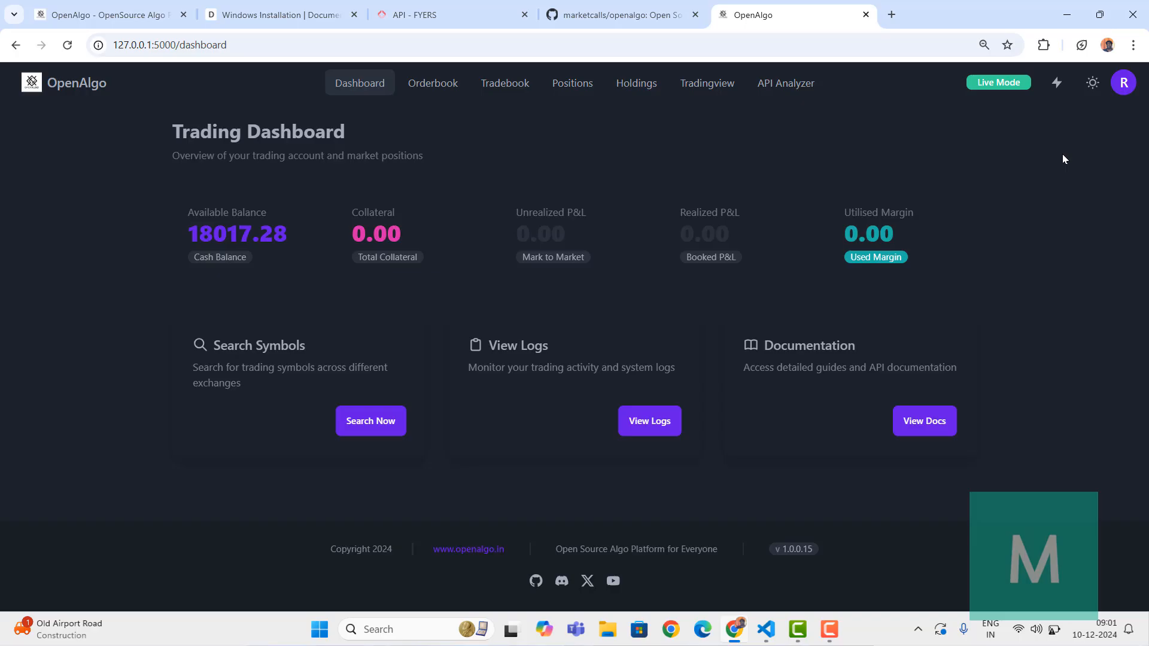
{"action": "mouse_move", "coordinate": [989, 201]}
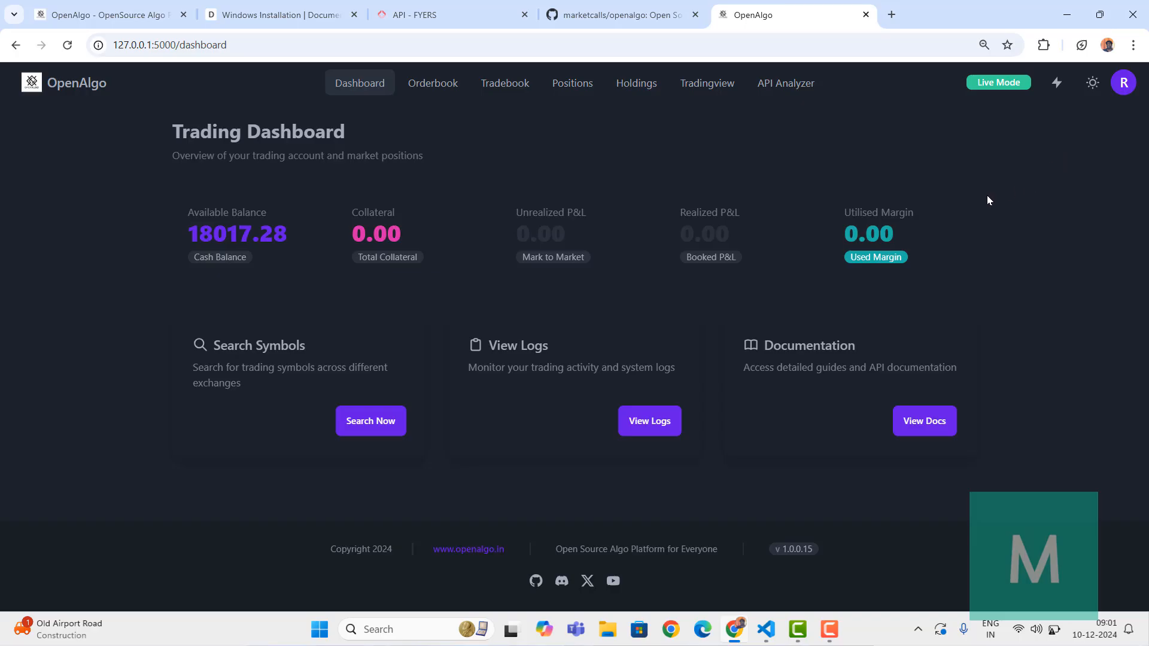